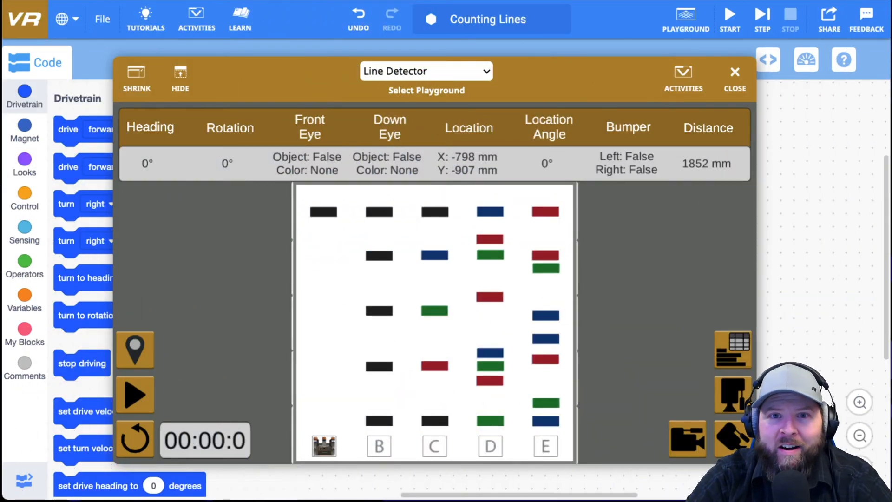
mouse_move(257, 92)
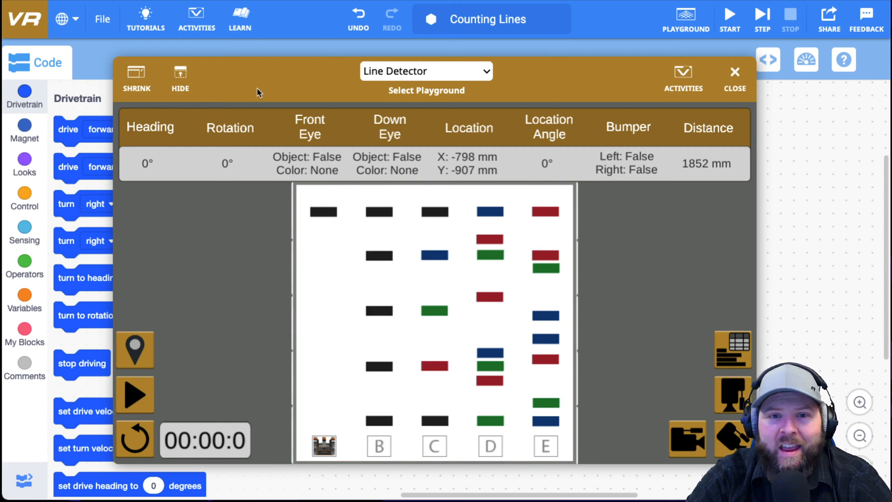
mouse_move(275, 103)
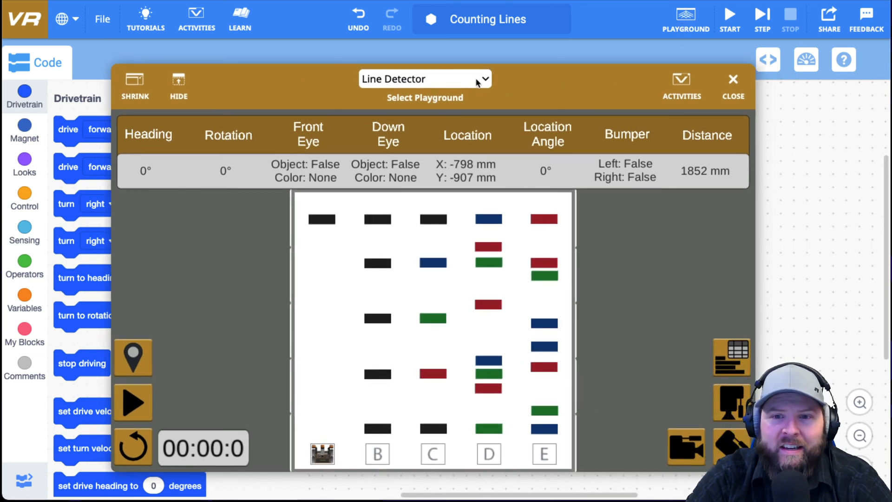
Scroll the VR Activities page and open the Sensing Colors activity card
left_click(424, 79)
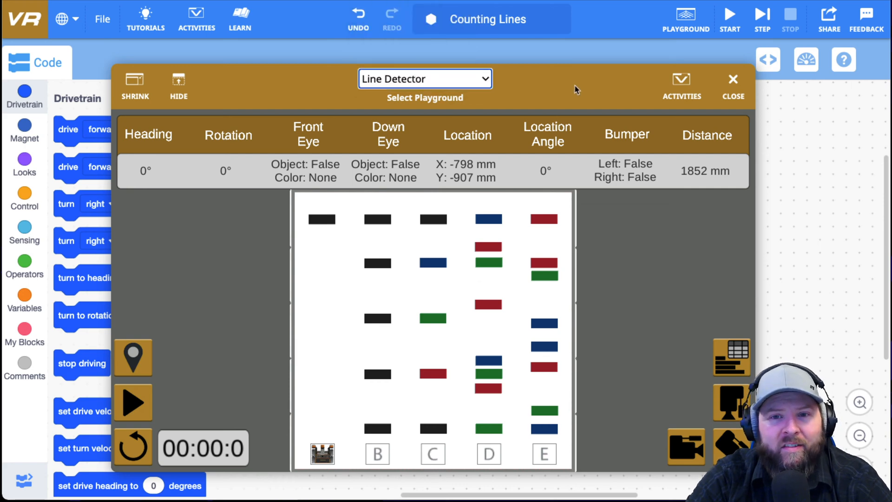
mouse_move(197, 40)
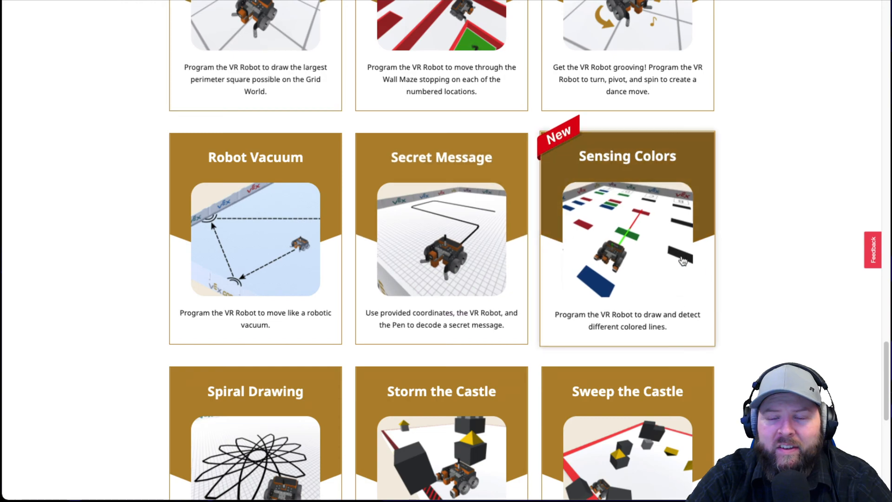
scroll("down", 3)
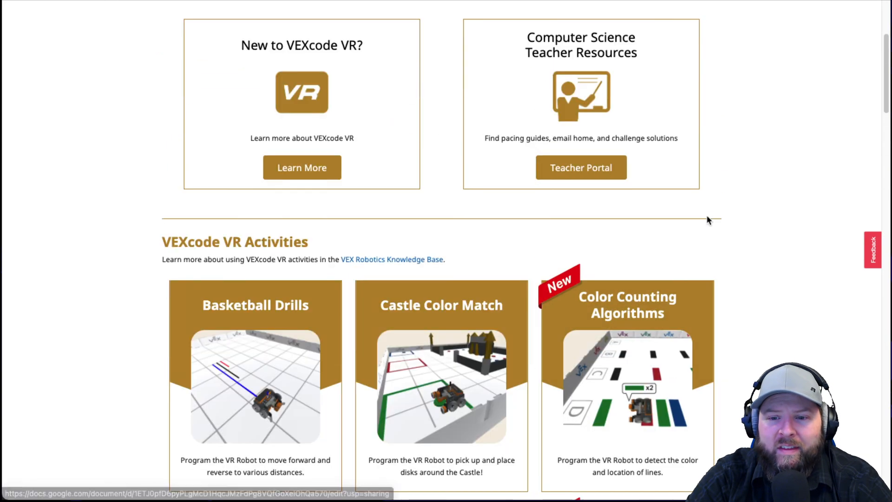
scroll("down", 3)
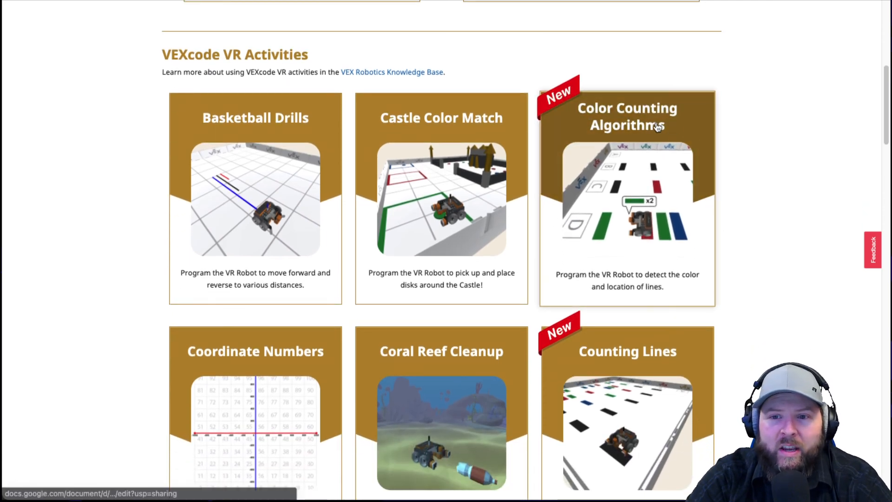
scroll("down", 3)
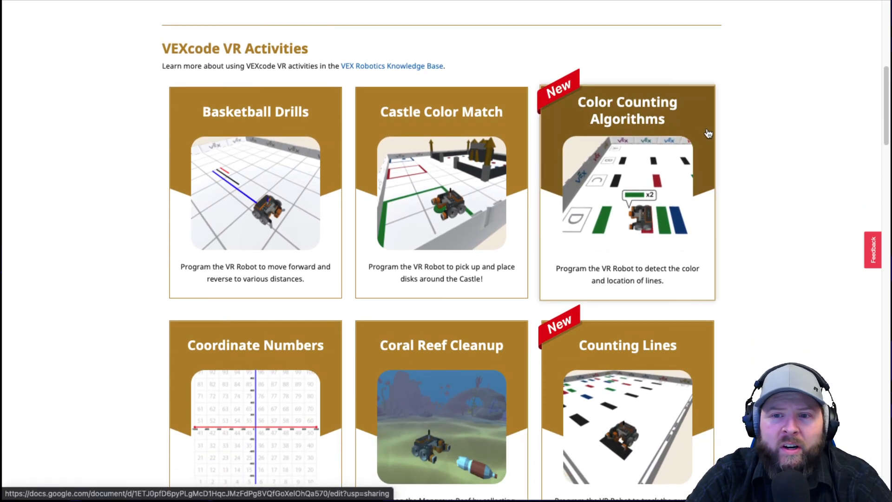
scroll("down", 3)
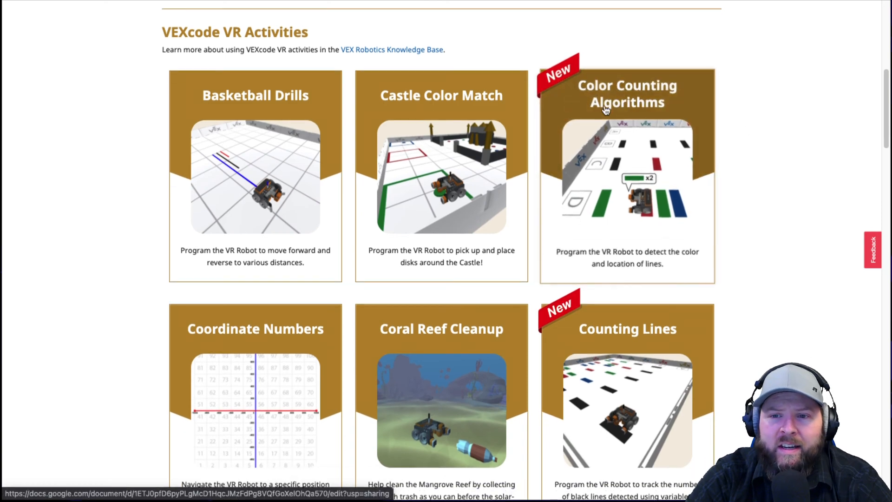
scroll("down", 3)
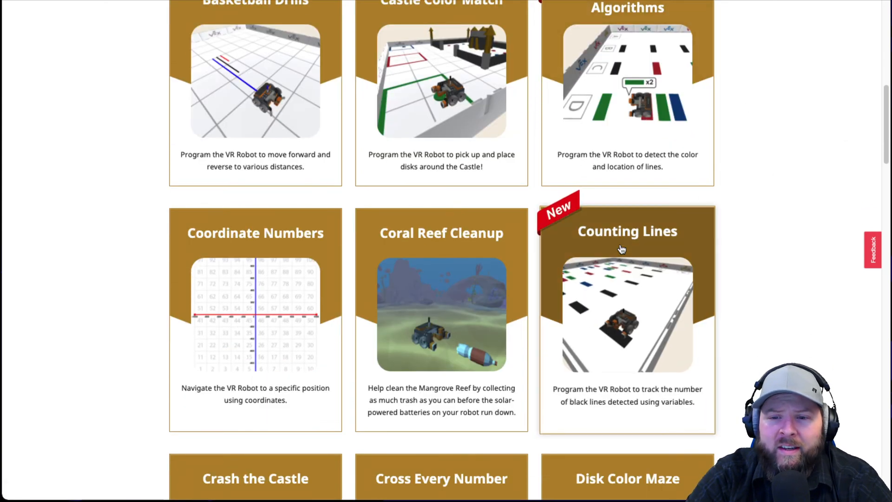
scroll("down", 3)
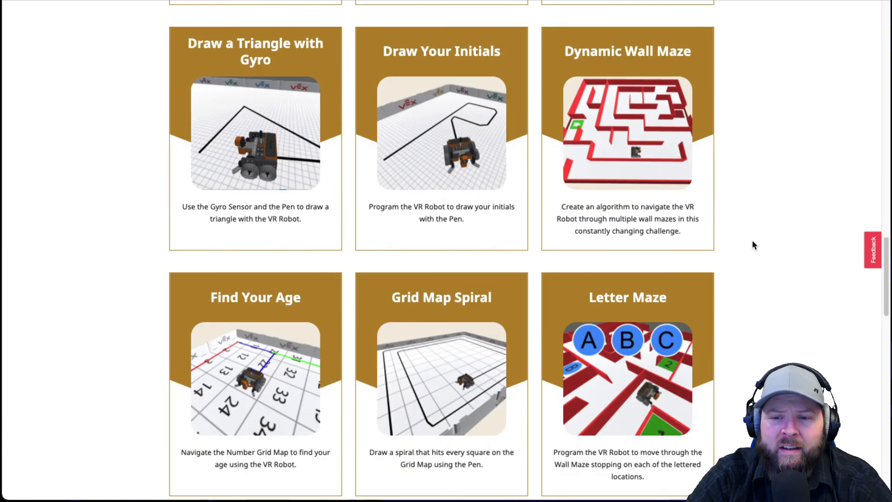
scroll("down", 3)
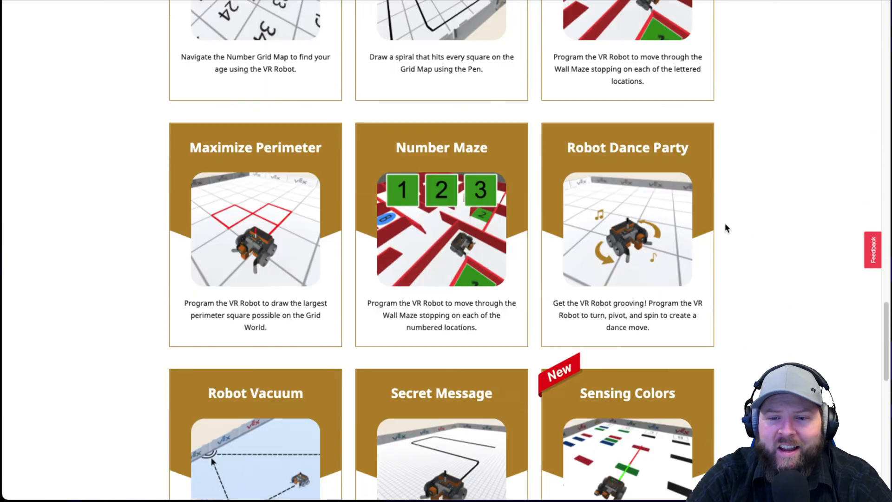
left_click(627, 392)
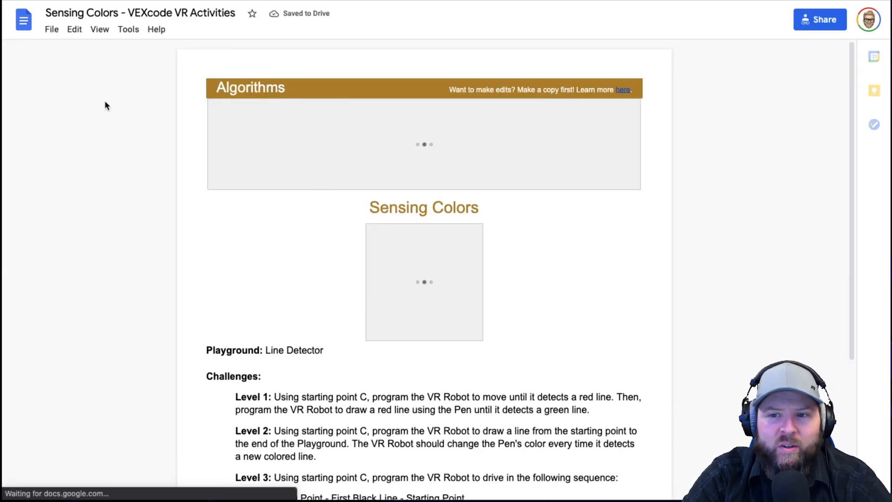
Select and copy the Level 1 challenge paragraph from the Sensing Colors doc
left_click(51, 29)
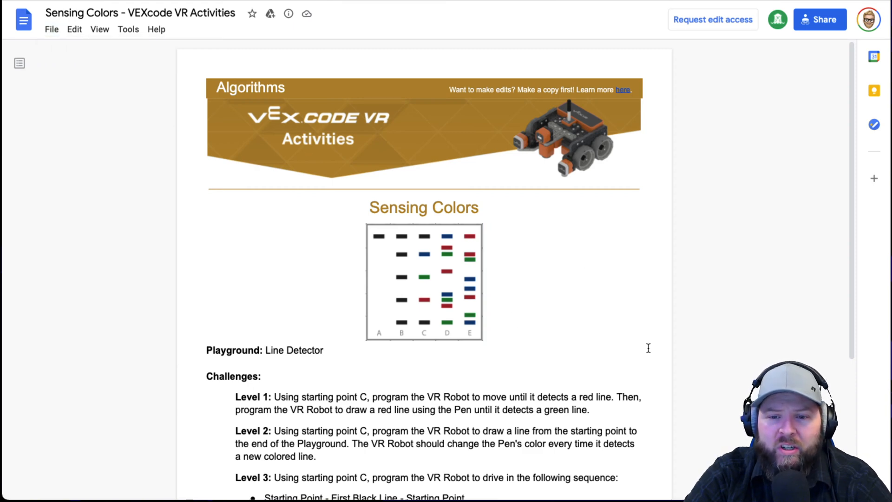
scroll("down", 3)
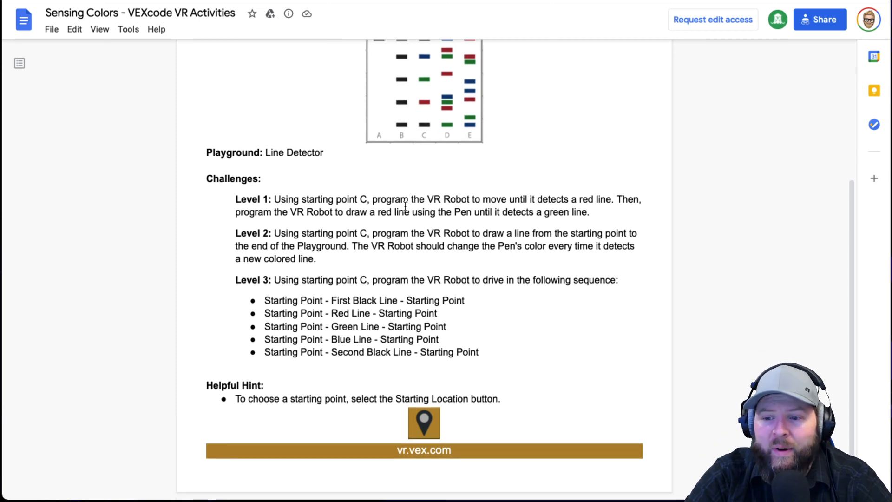
left_click_drag(235, 200, 589, 212)
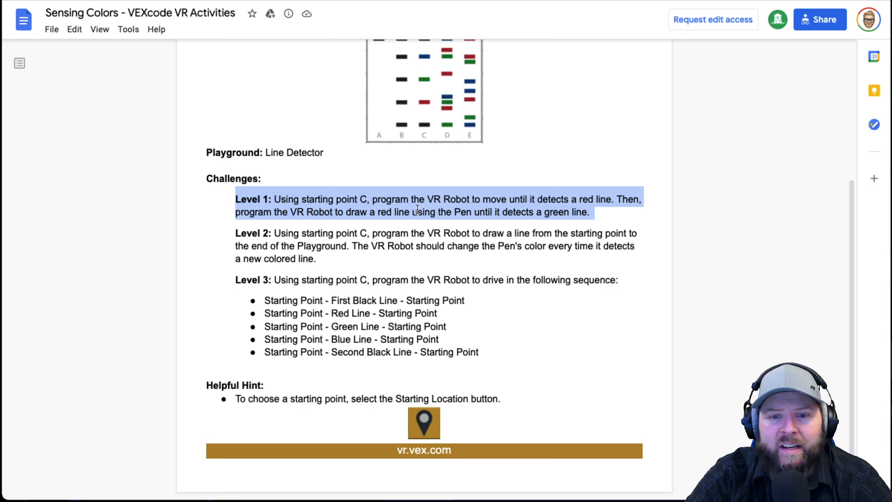
mouse_move(282, 182)
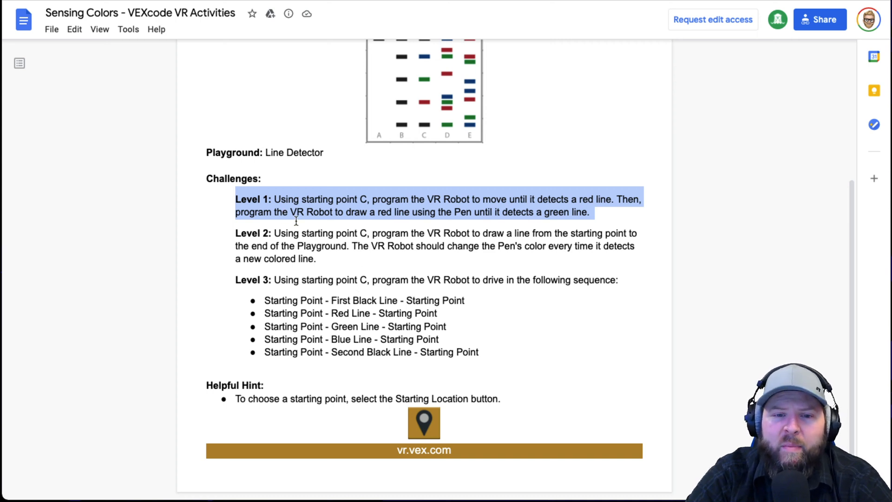
mouse_move(615, 221)
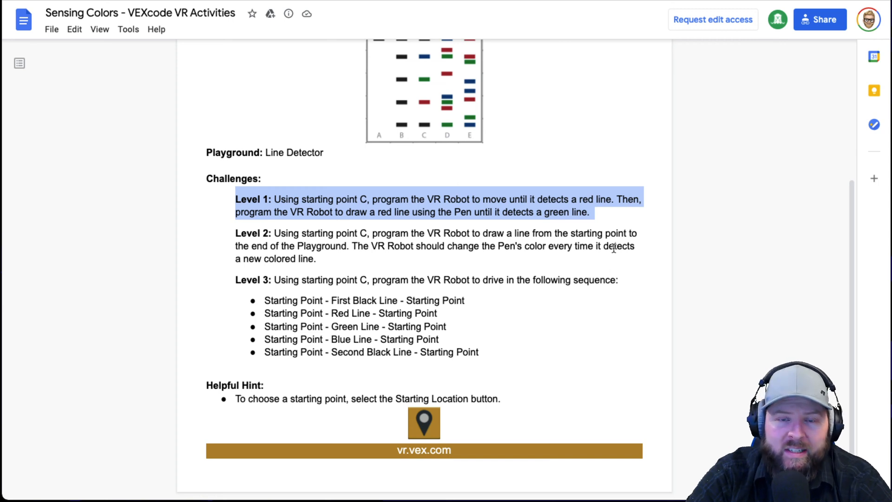
mouse_move(351, 263)
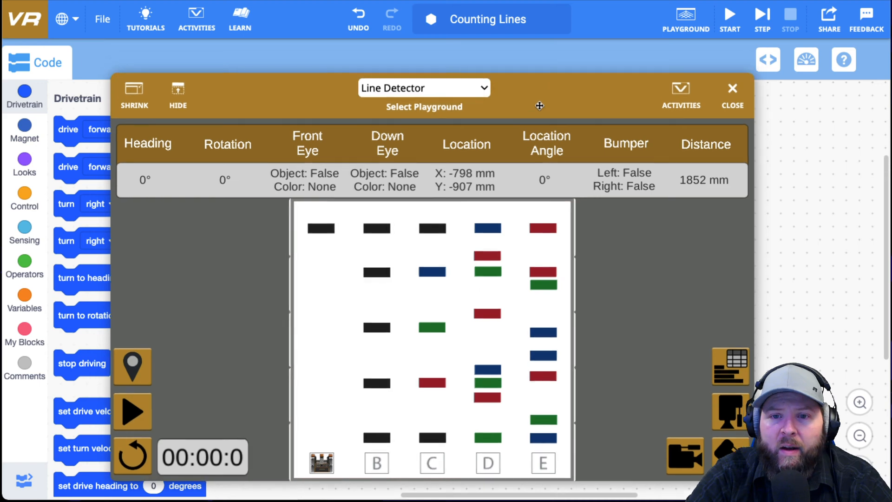
Add a workspace note holding the Level 1 text, then enlarge it and move it right
left_click(134, 94)
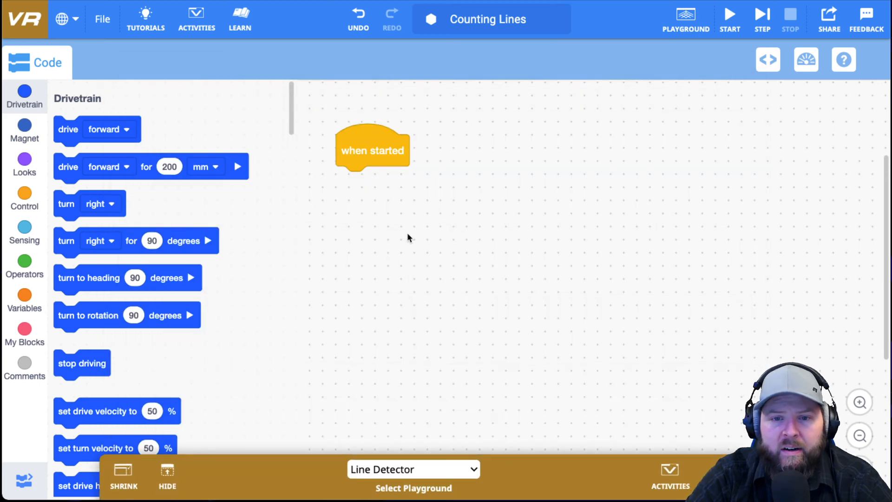
right_click(466, 165)
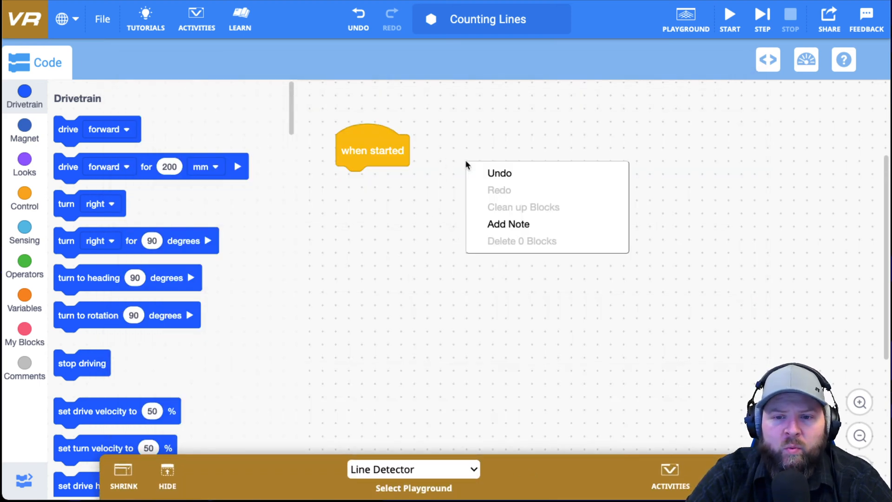
mouse_move(520, 224)
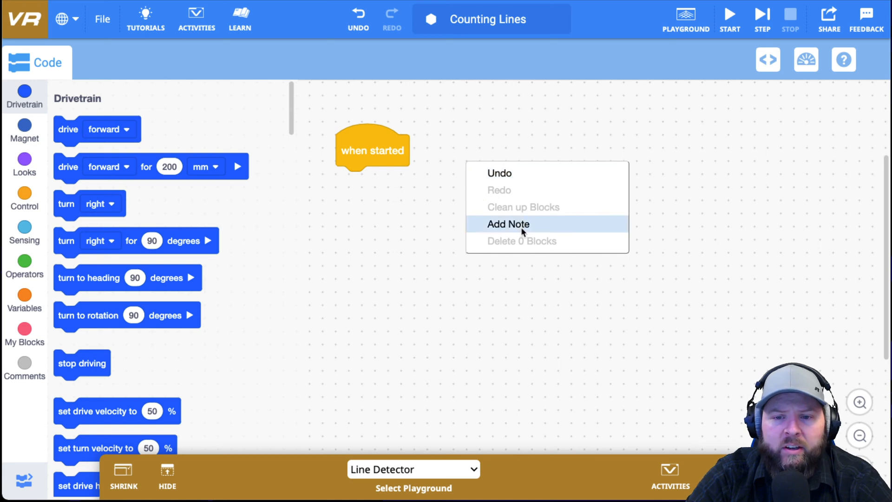
left_click(507, 223)
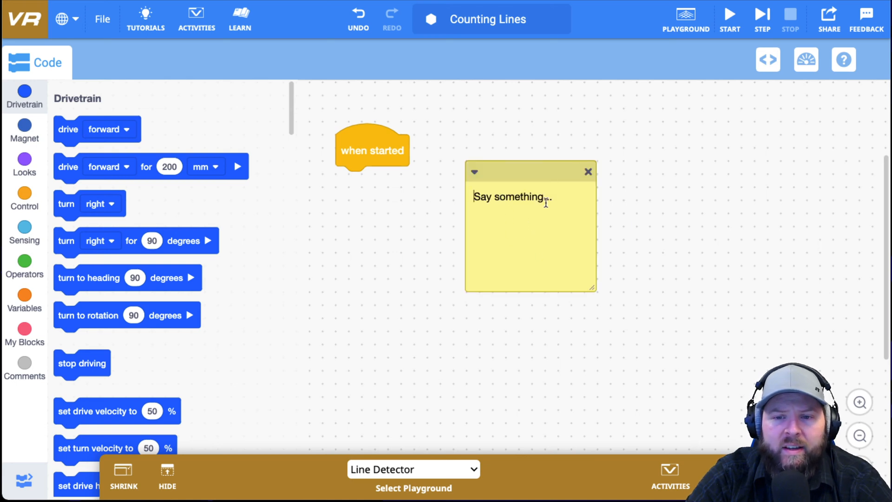
triple_click(511, 196)
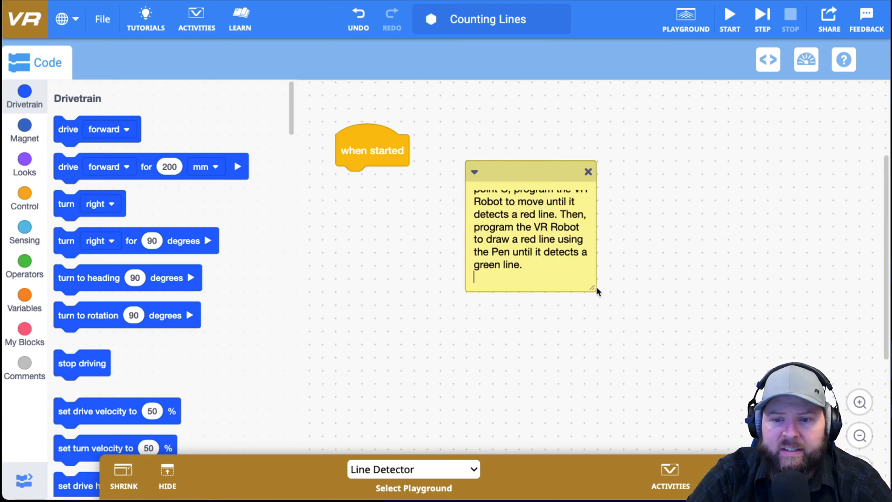
left_click_drag(596, 291, 641, 309)
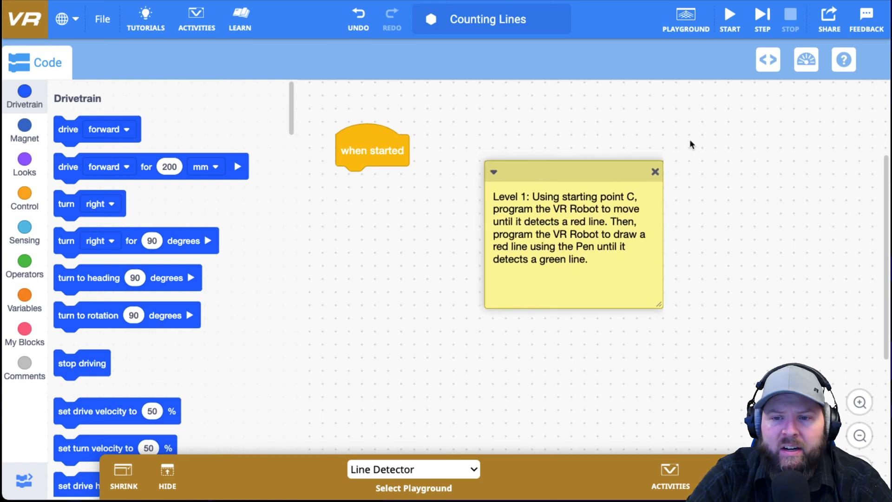
left_click_drag(572, 171, 783, 119)
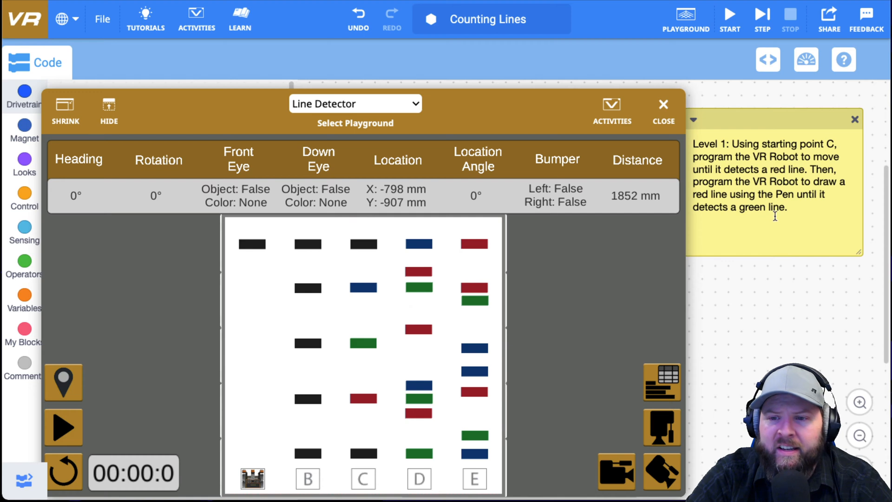
mouse_move(436, 140)
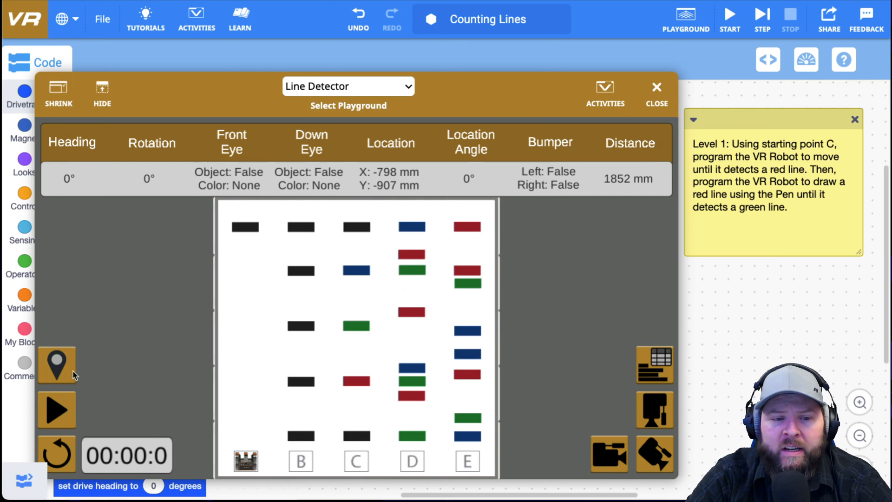
Choose starting location C for the robot in the Line Detector playground
left_click(56, 364)
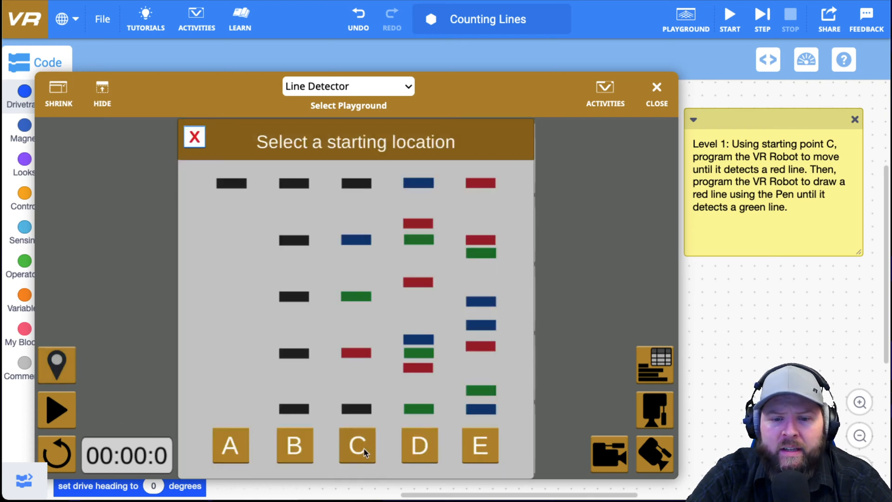
left_click(356, 445)
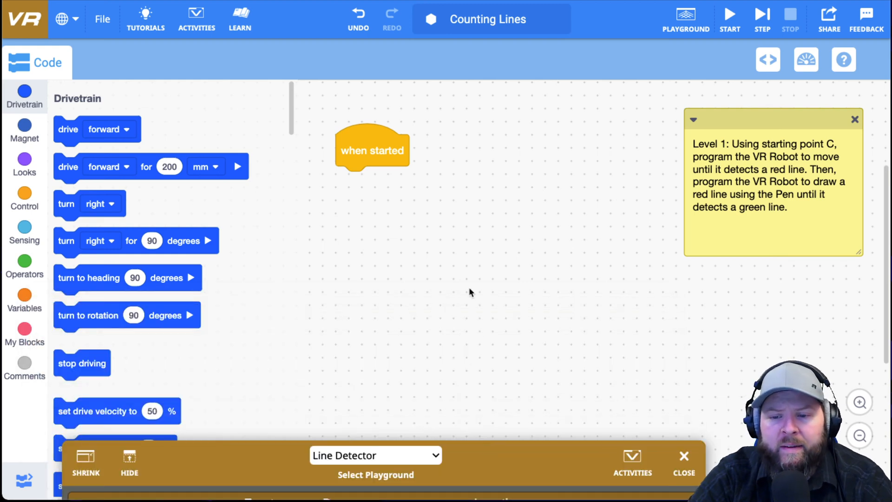
mouse_move(620, 280)
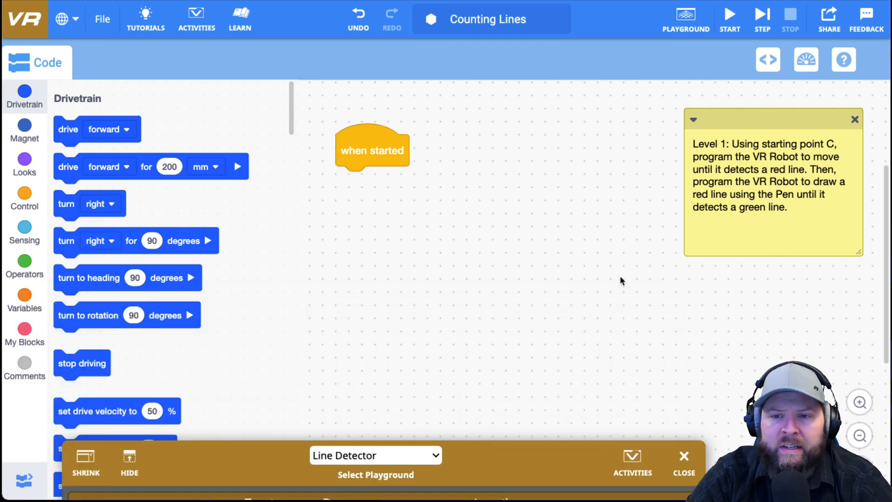
mouse_move(248, 190)
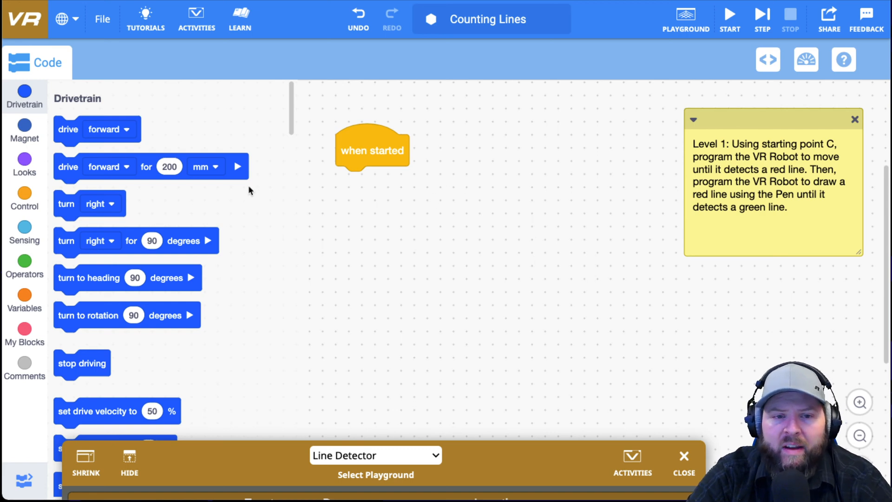
mouse_move(385, 221)
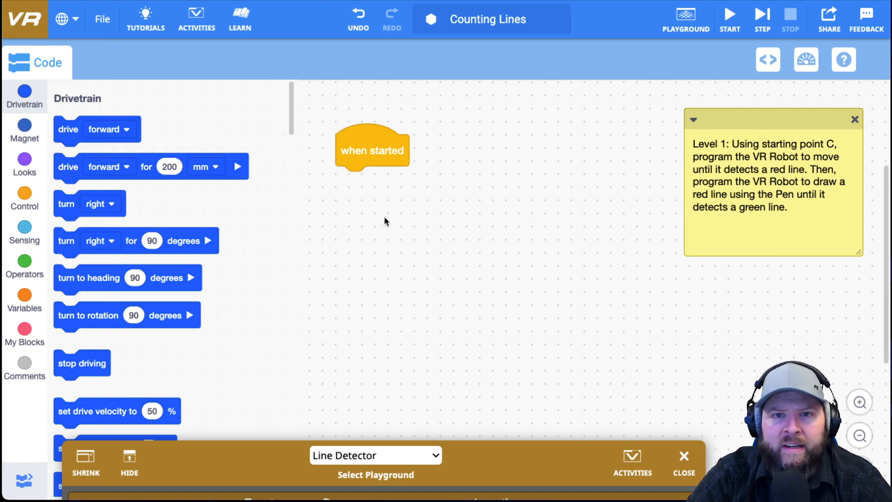
mouse_move(468, 461)
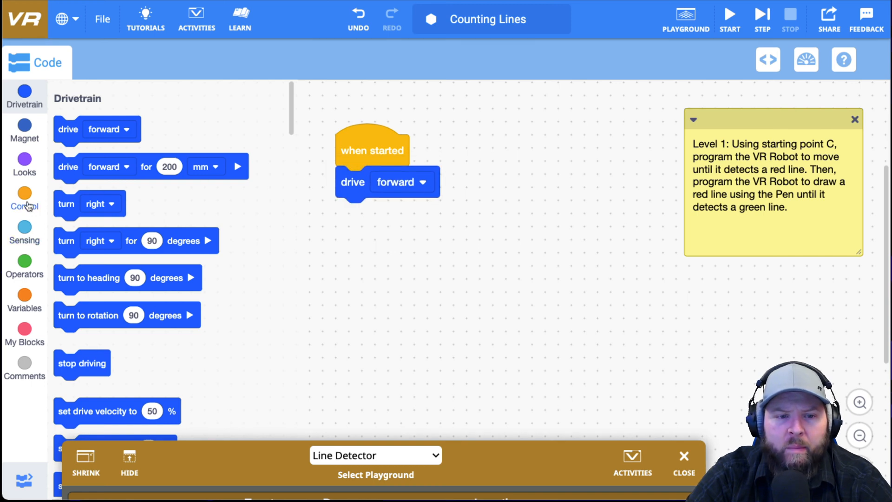
Attach a wait until block with a DownEye detects red condition below drive forward
left_click(25, 196)
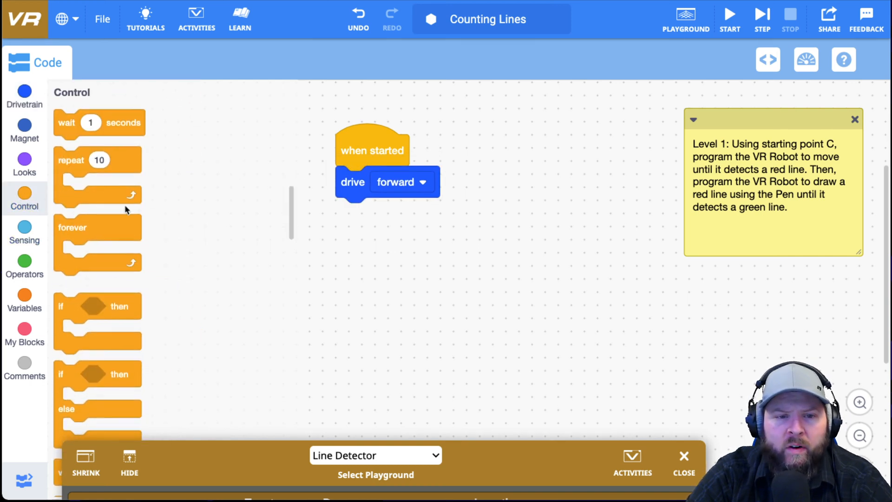
scroll("down", 3)
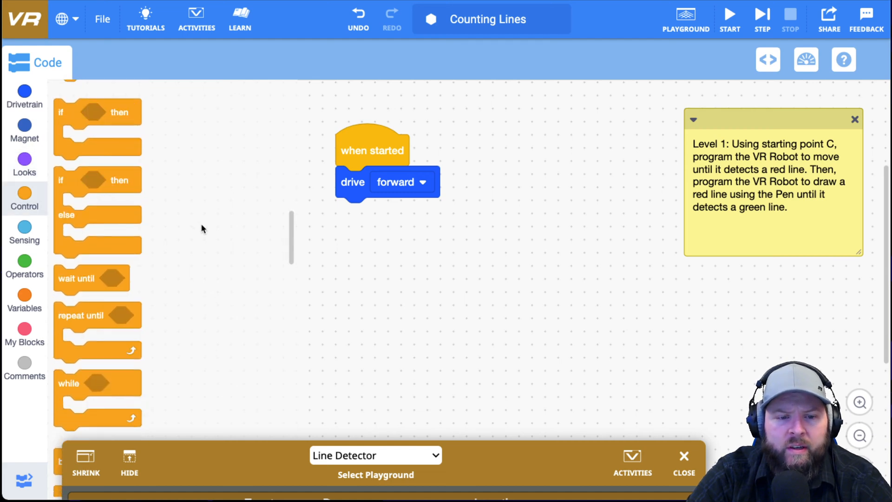
left_click_drag(91, 278, 205, 267)
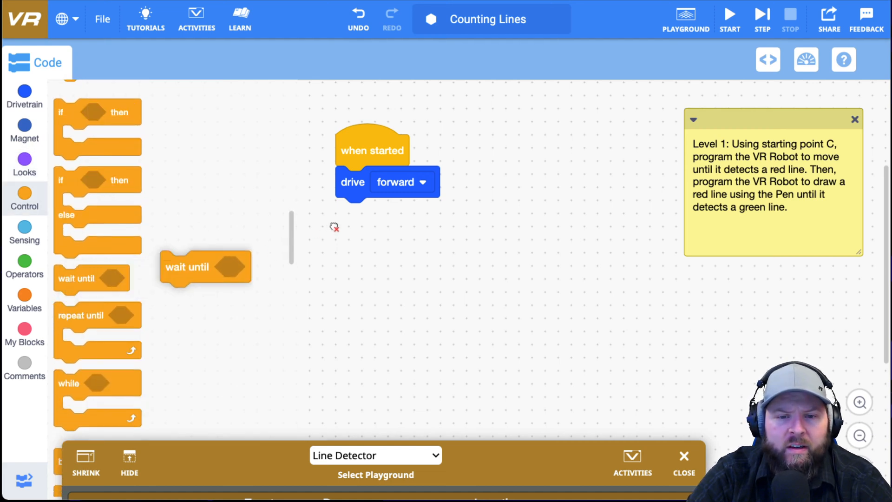
left_click_drag(204, 266, 362, 213)
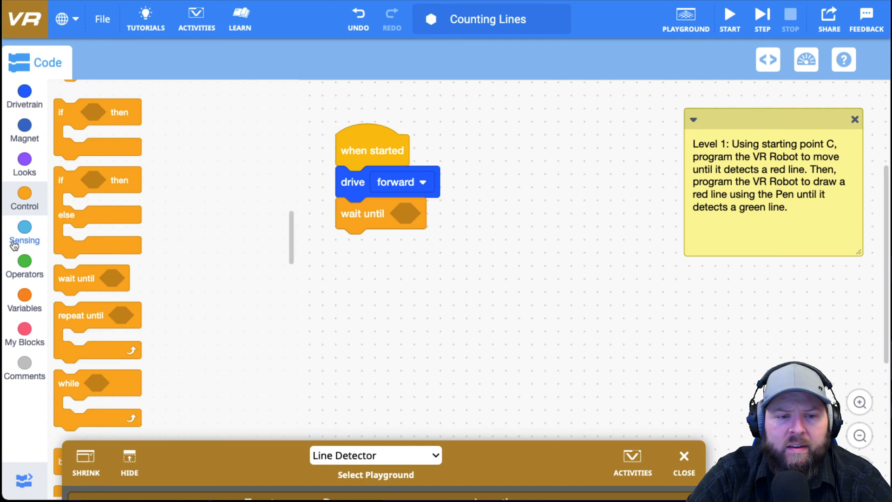
left_click(24, 233)
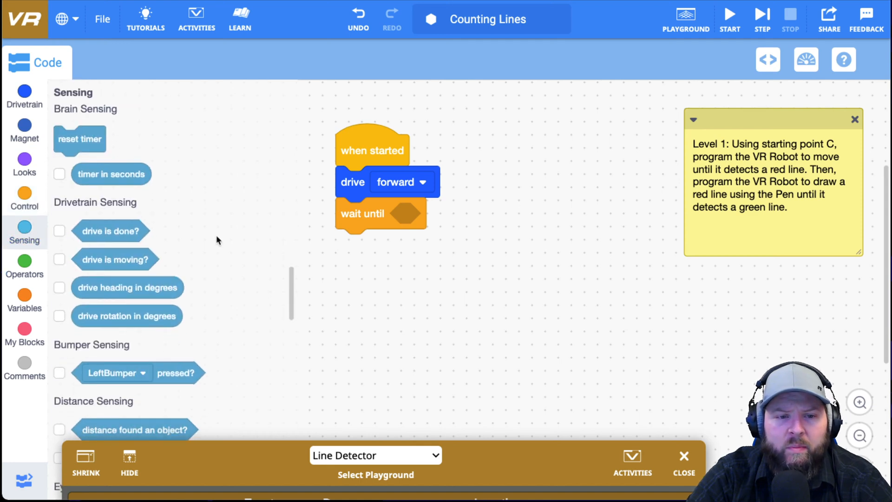
scroll("down", 3)
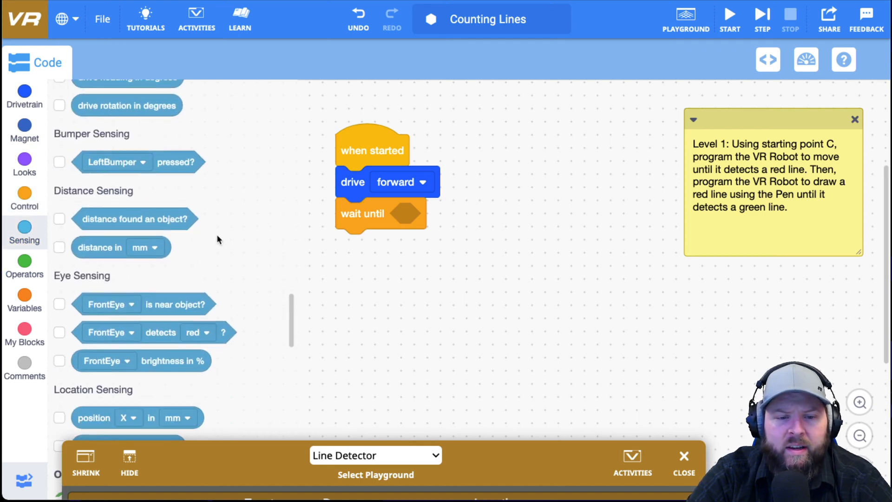
left_click(130, 332)
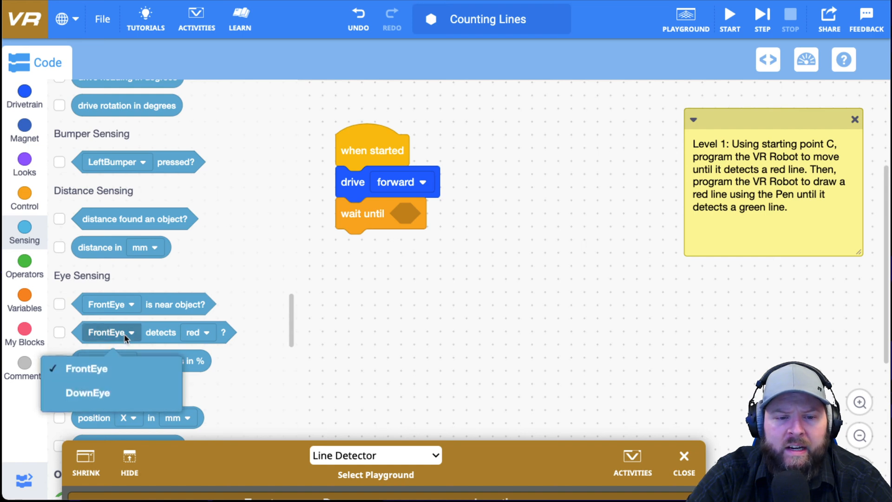
left_click(87, 392)
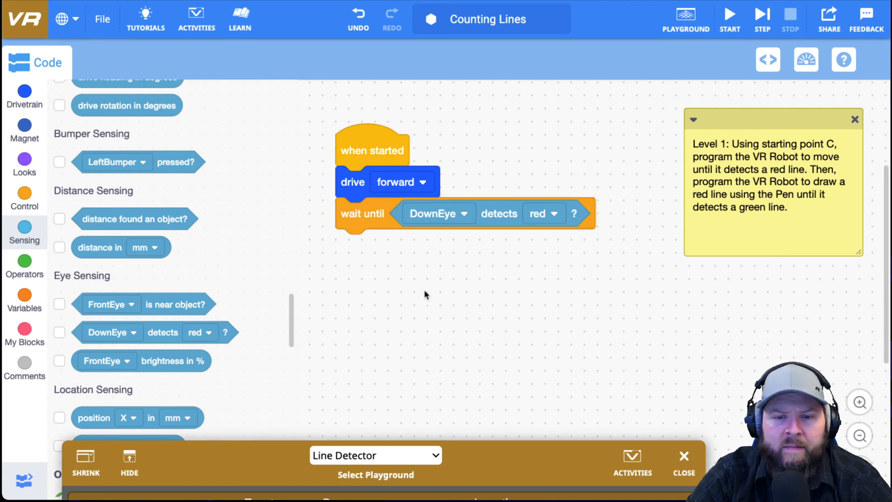
Add a stop driving block after the wait until
left_click(23, 94)
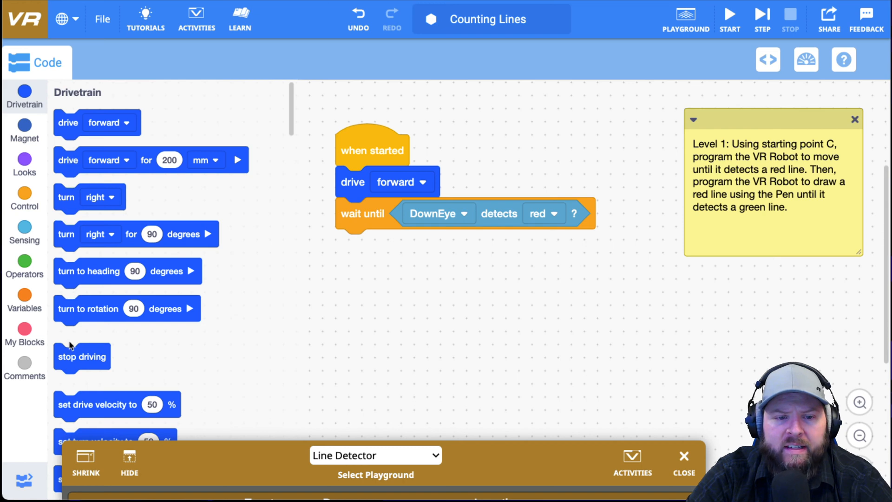
left_click_drag(81, 357, 396, 237)
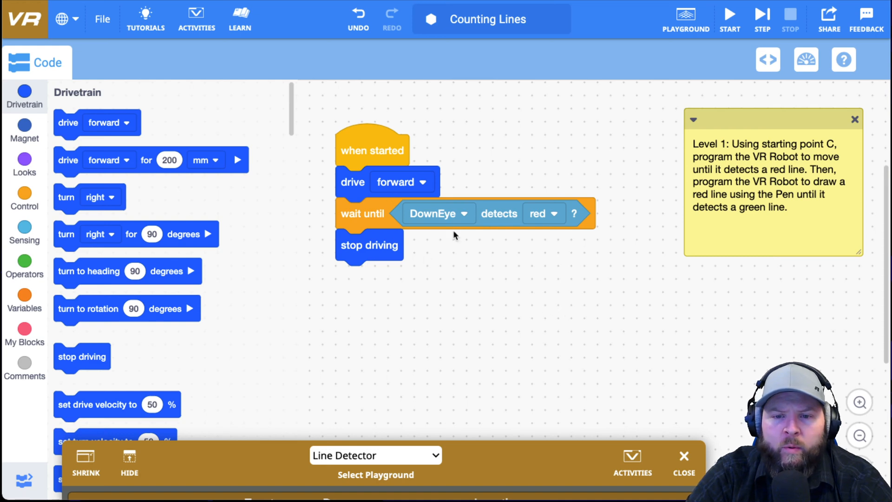
mouse_move(502, 476)
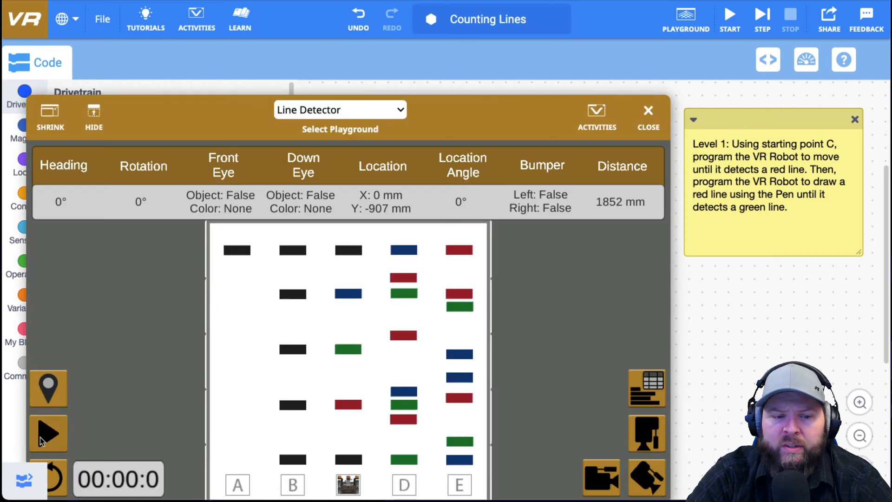
Run the program so the robot drives up column C and stops on the red line
left_click(48, 432)
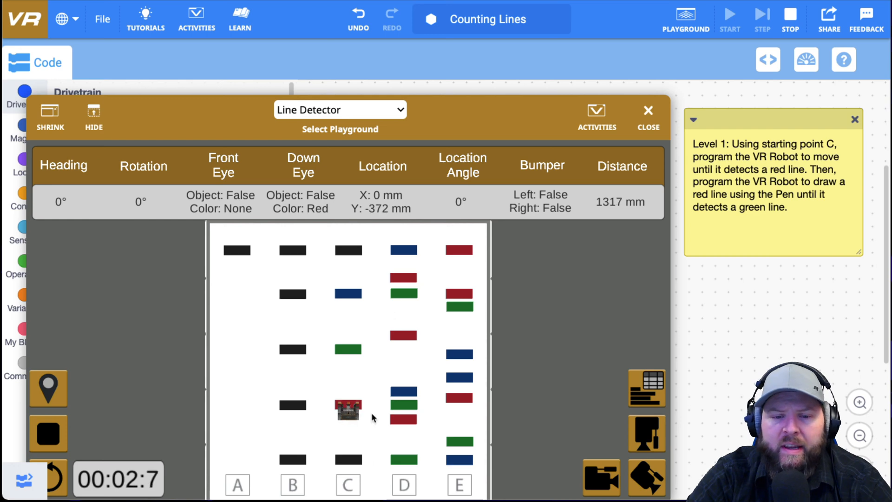
mouse_move(443, 109)
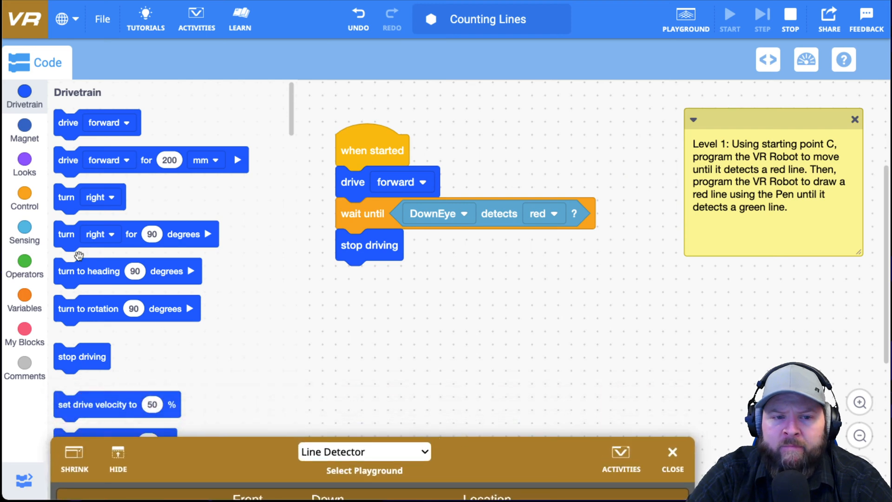
Attach a set pen color block after stop driving and choose red, with pen down
left_click(25, 165)
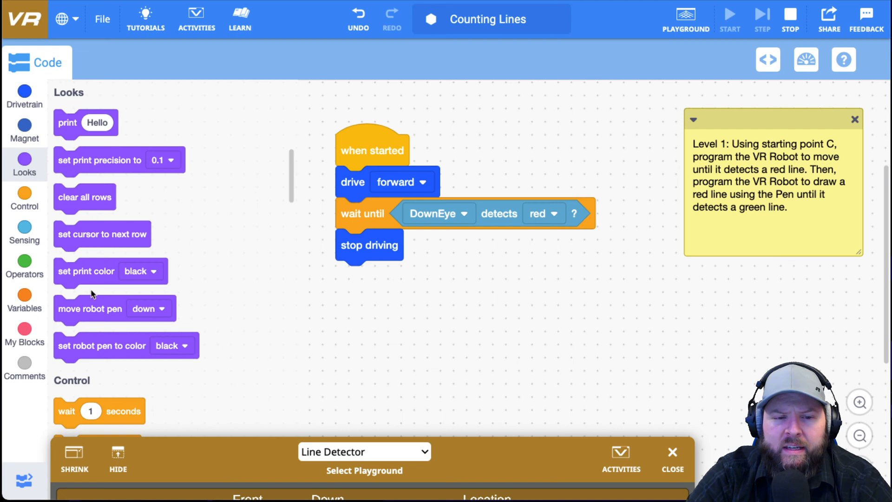
mouse_move(158, 279)
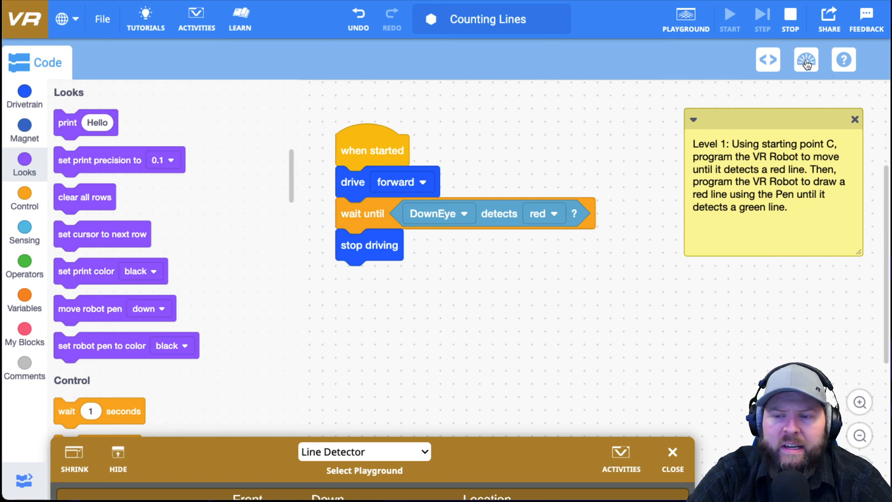
left_click(805, 59)
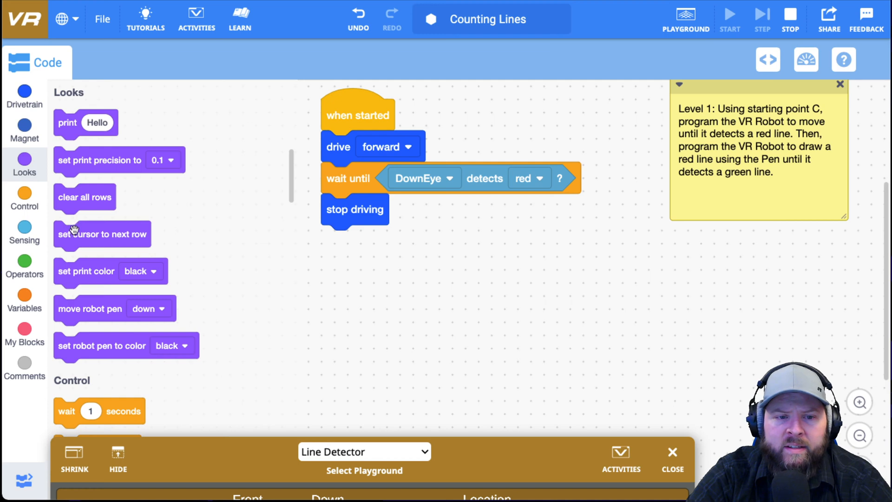
mouse_move(76, 300)
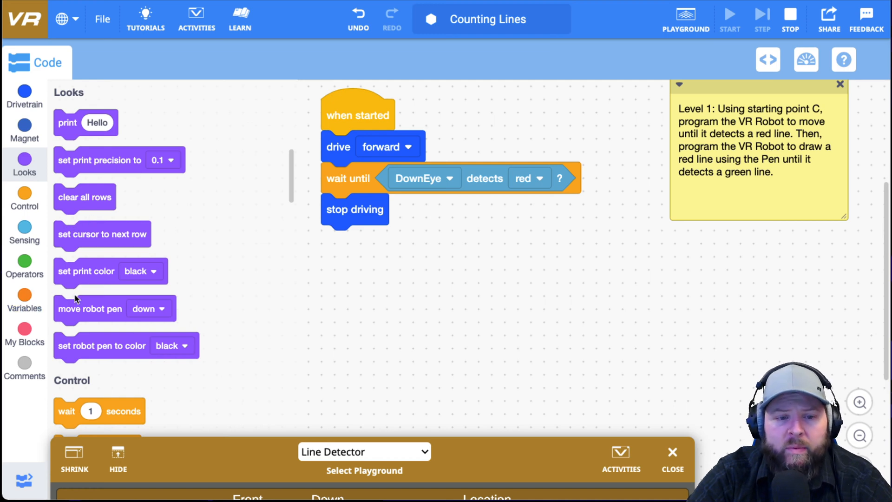
mouse_move(143, 283)
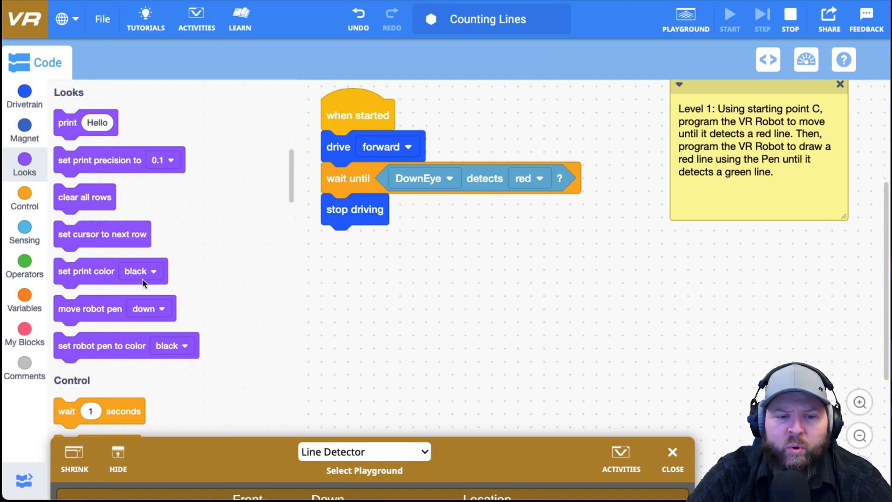
mouse_move(89, 350)
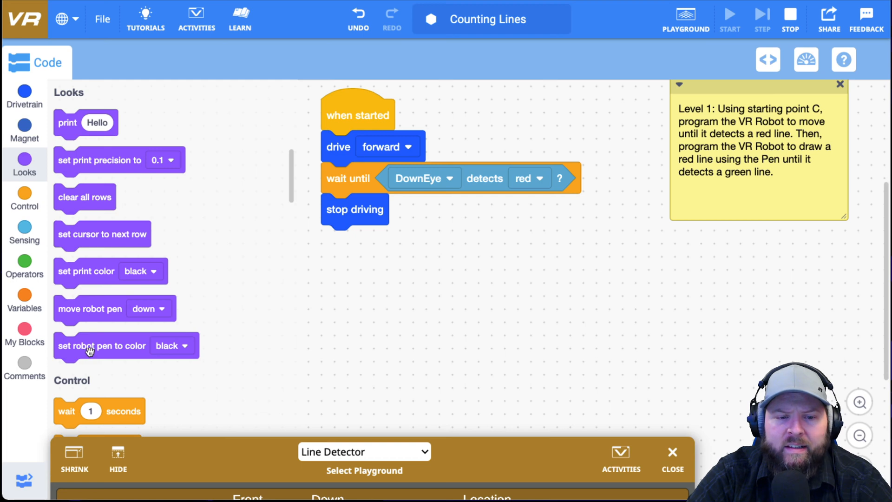
left_click_drag(101, 345, 315, 258)
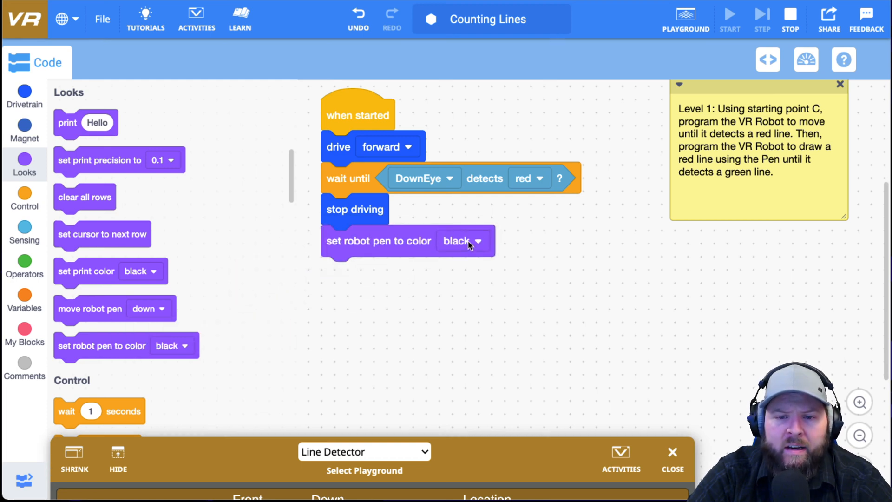
left_click(460, 241)
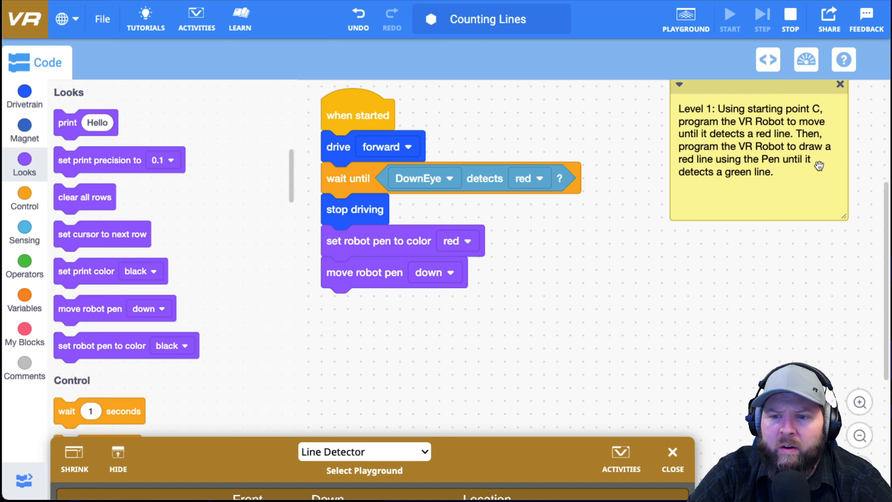
mouse_move(770, 173)
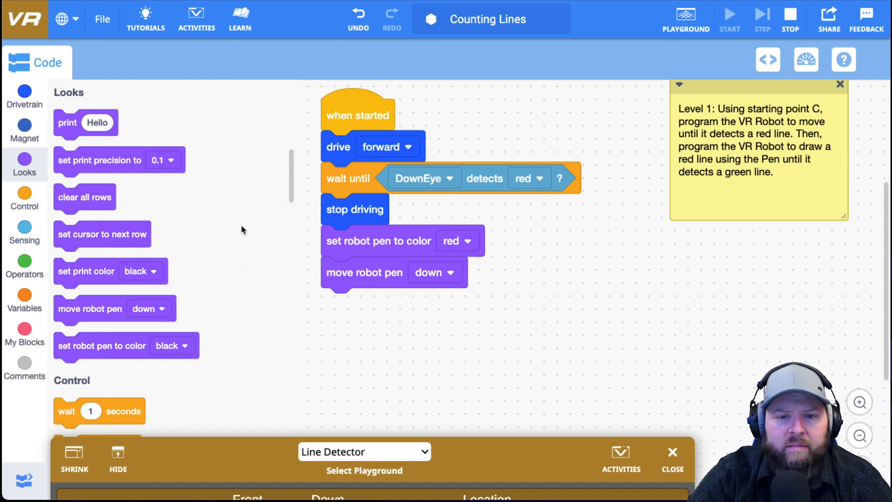
Duplicate the wait-until stack below pen down, delete the first stop driving, detect green second
right_click(348, 178)
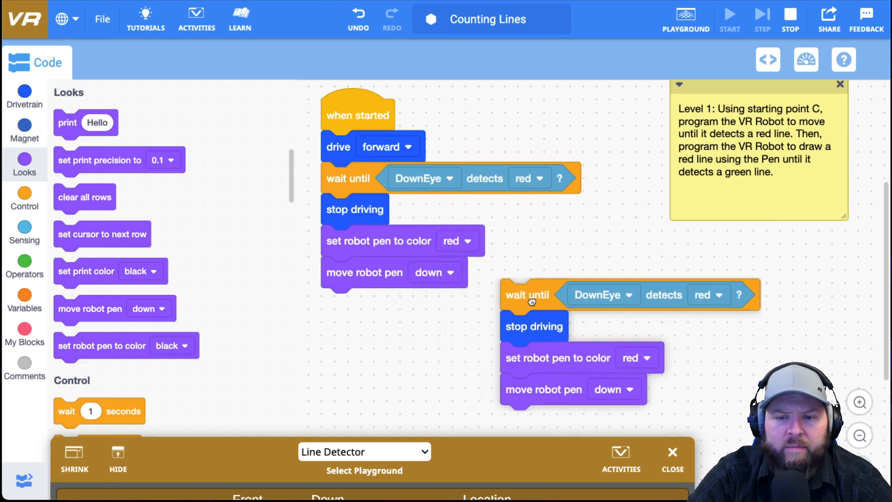
left_click_drag(527, 294, 342, 306)
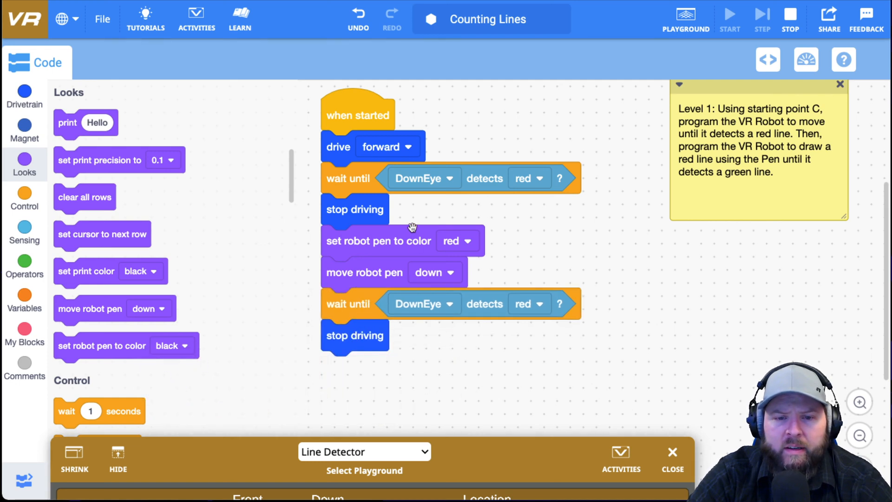
right_click(354, 208)
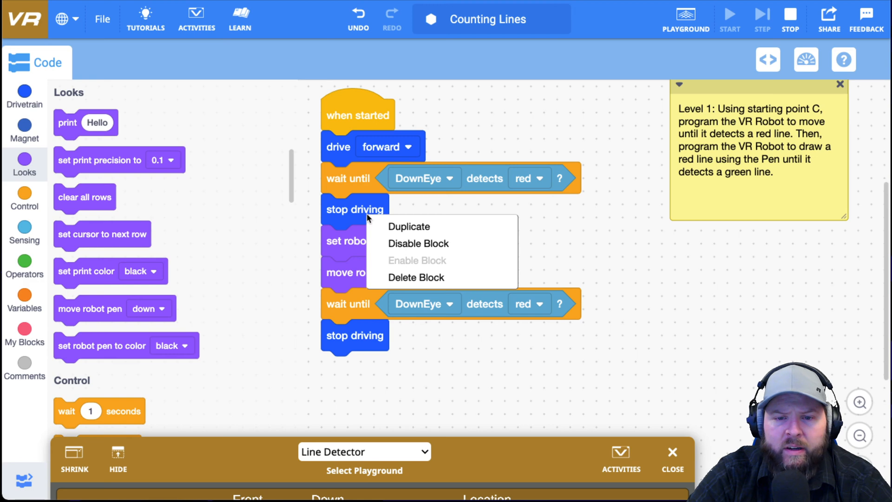
mouse_move(416, 277)
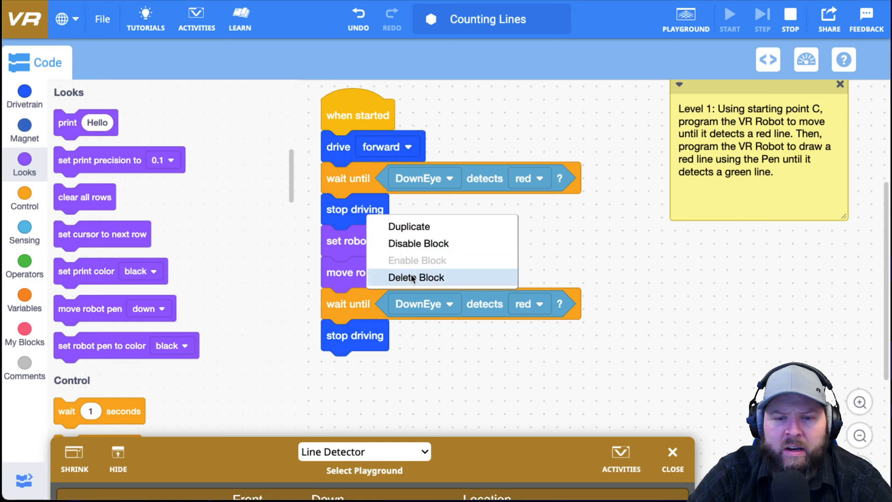
left_click(416, 278)
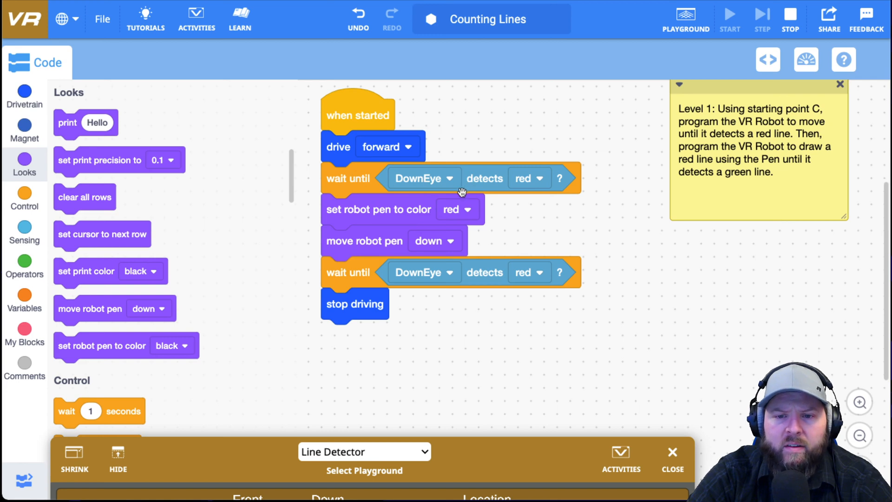
mouse_move(381, 287)
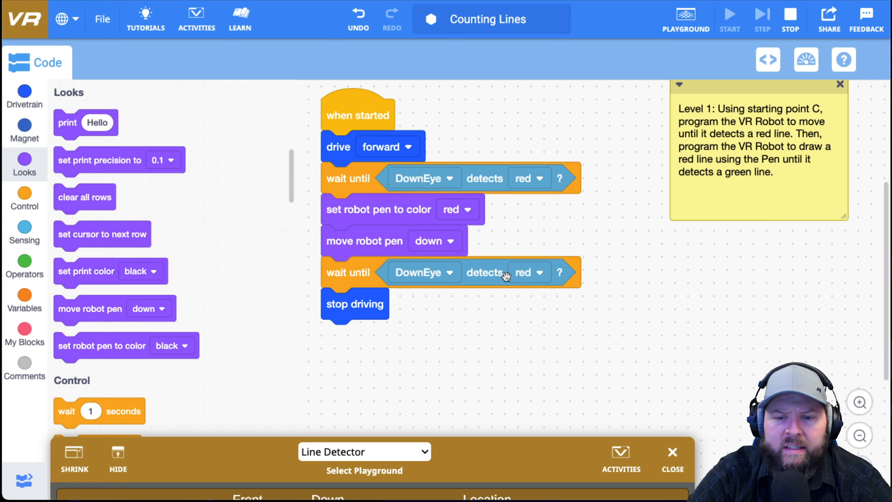
left_click(527, 271)
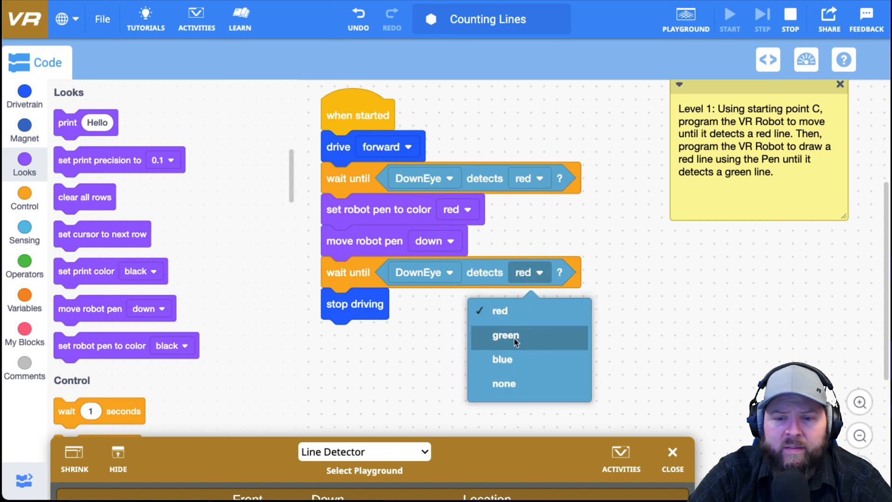
left_click(505, 335)
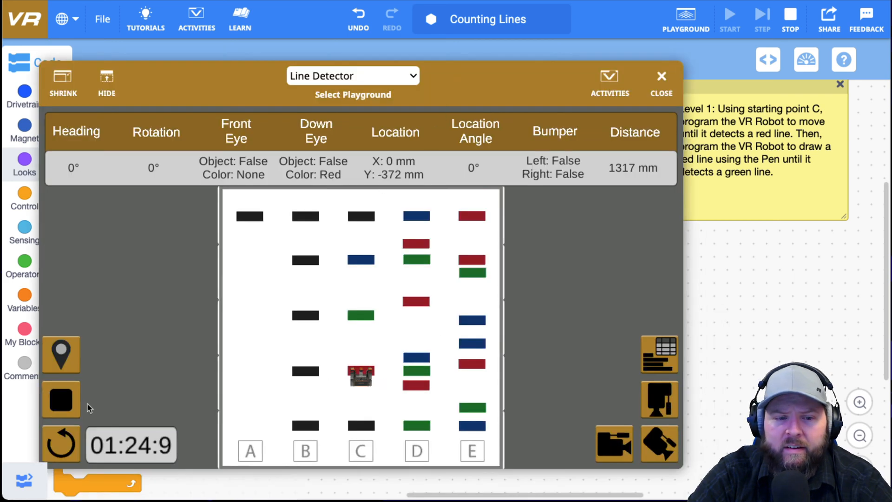
Run the program and watch the robot draw a red line to green from the 3D camera
left_click(61, 443)
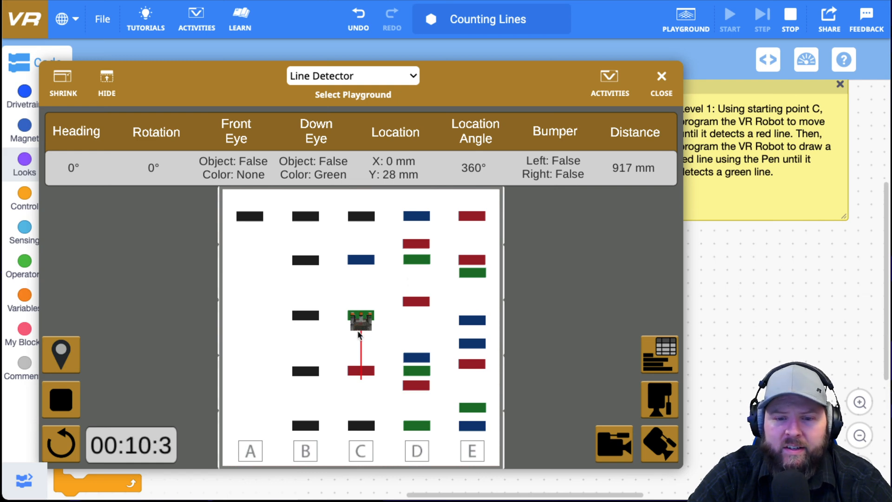
left_click(658, 445)
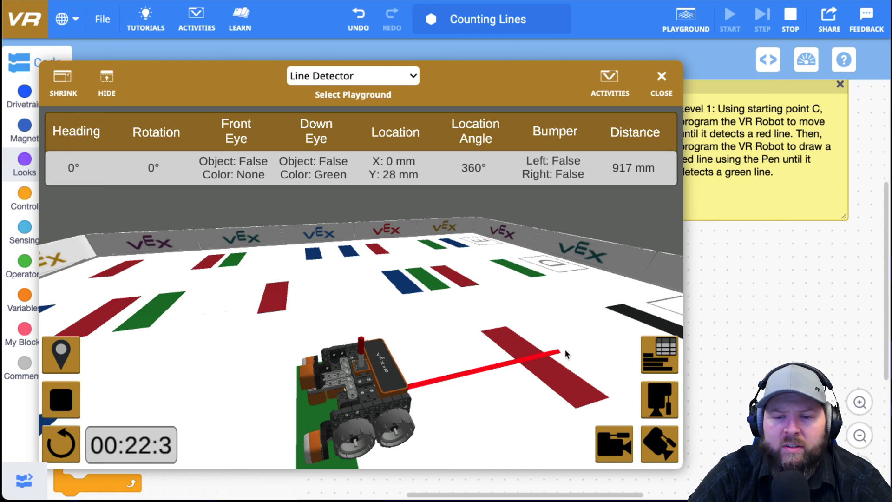
mouse_move(552, 362)
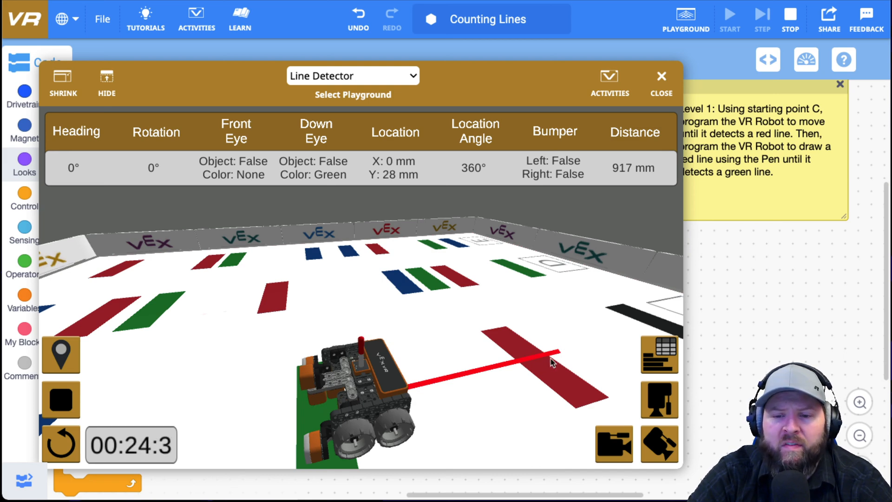
mouse_move(537, 369)
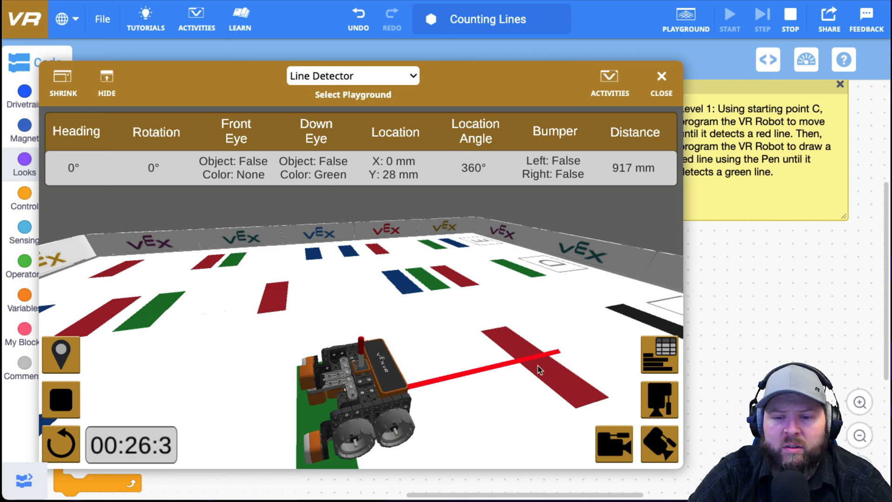
mouse_move(626, 75)
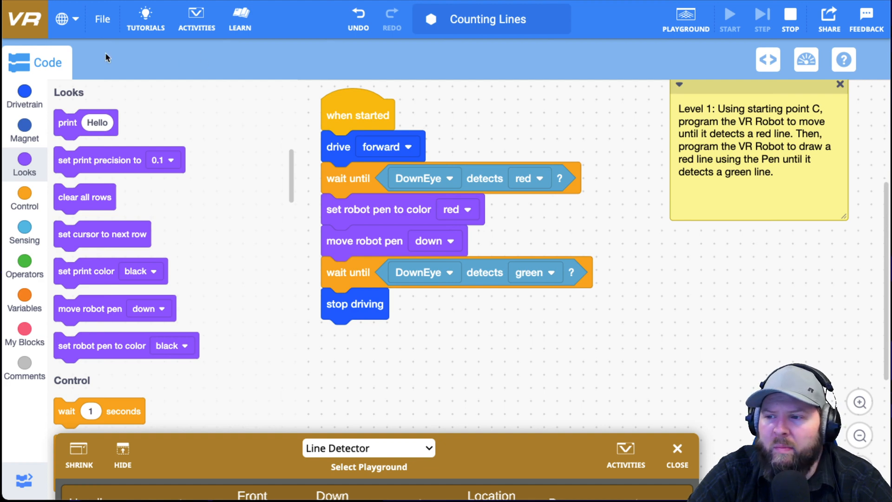
Insert a drive forward for 50 mm block after the first wait until
left_click(24, 97)
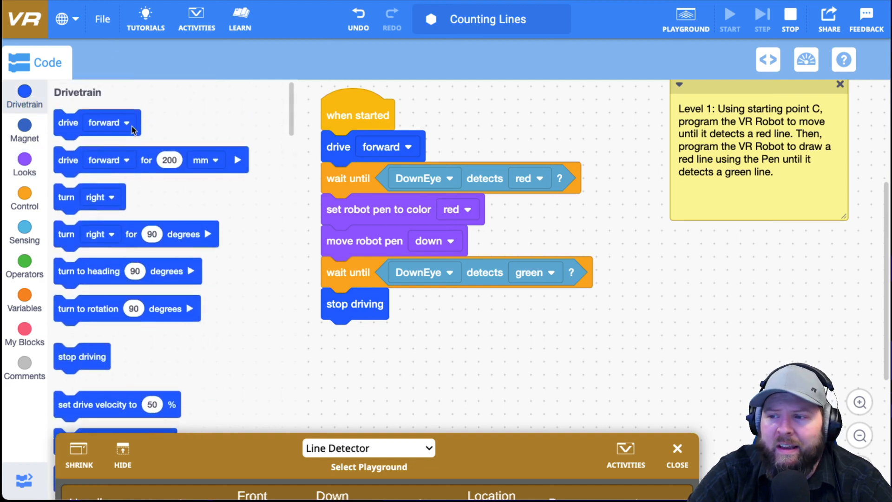
mouse_move(73, 167)
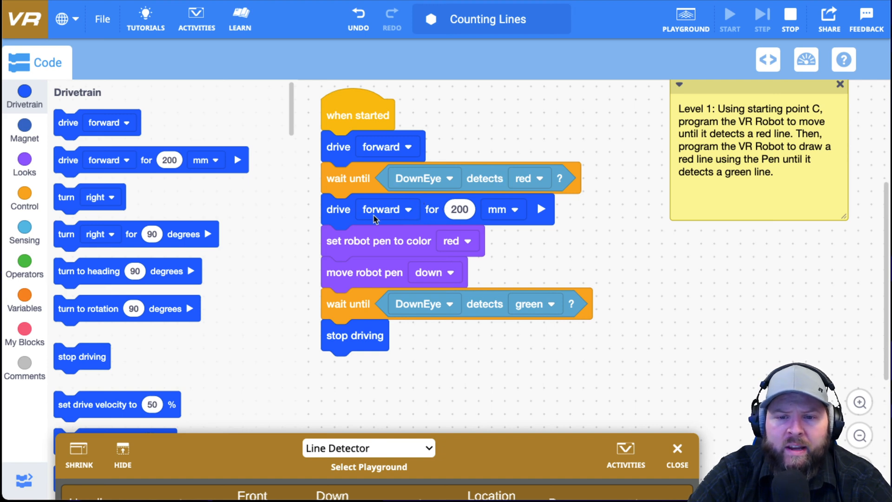
mouse_move(418, 219)
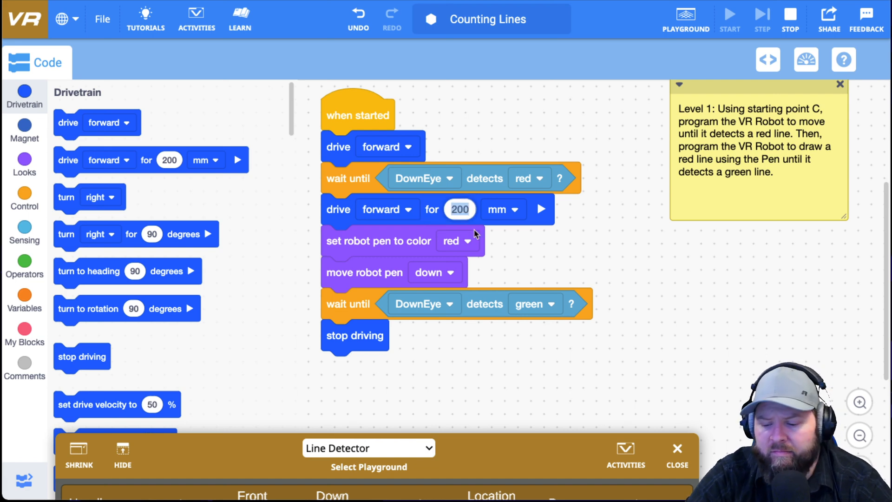
type("50")
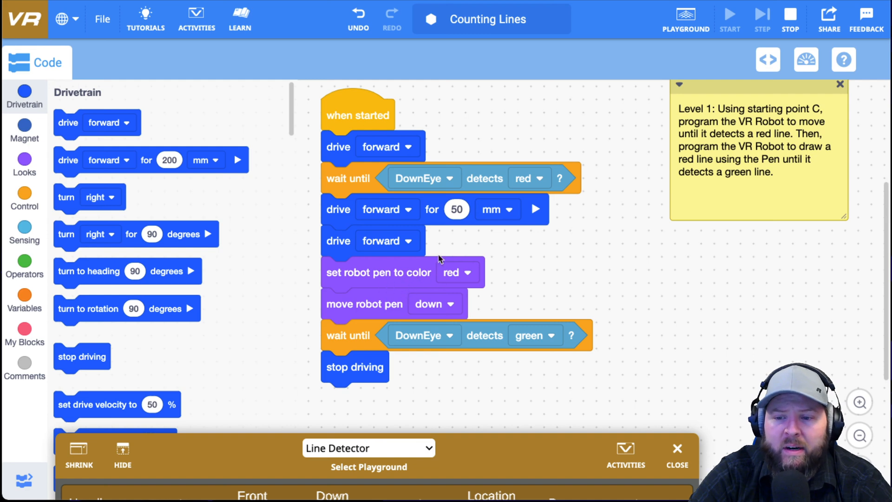
mouse_move(597, 337)
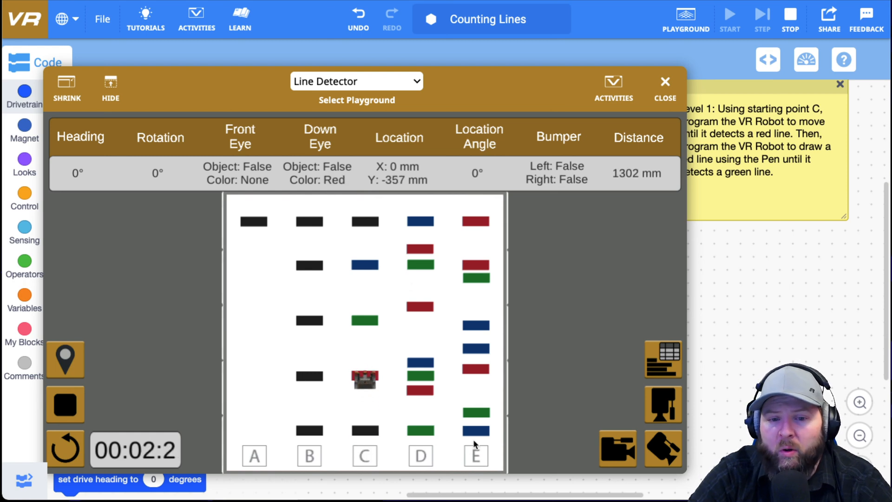
Rerun the program so the robot draws a red line from the red mark to green
left_click(730, 14)
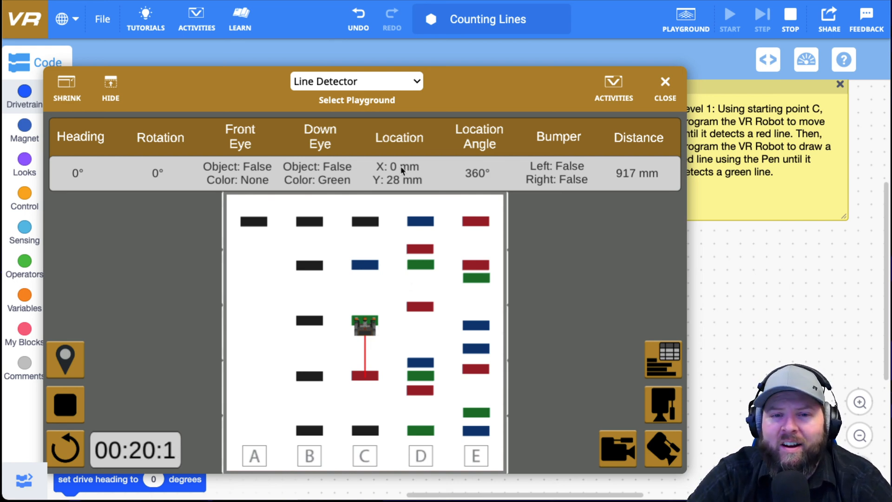
mouse_move(369, 258)
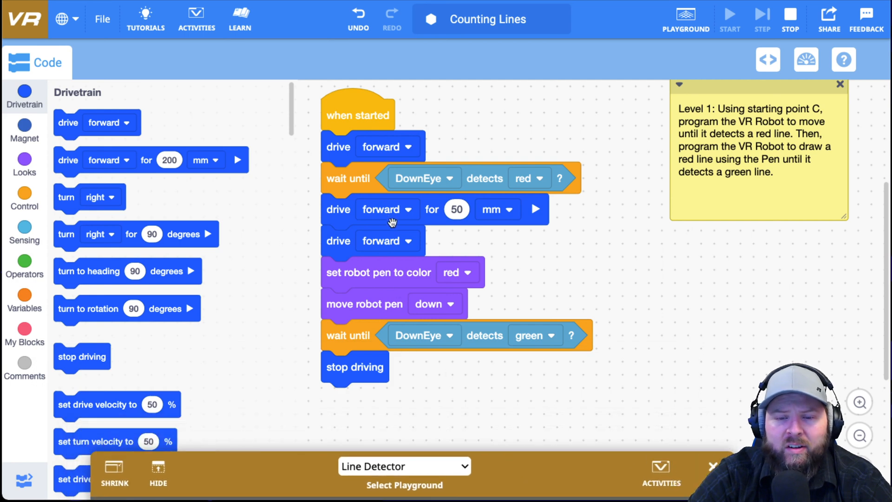
mouse_move(459, 335)
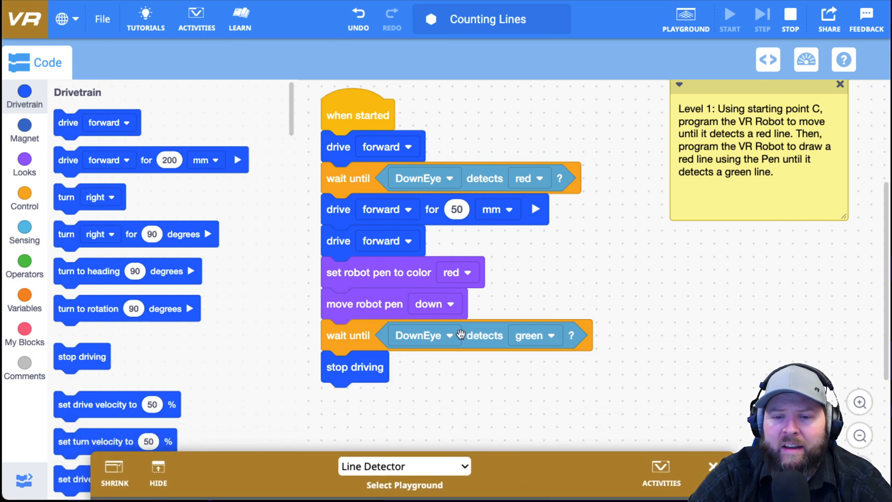
mouse_move(554, 292)
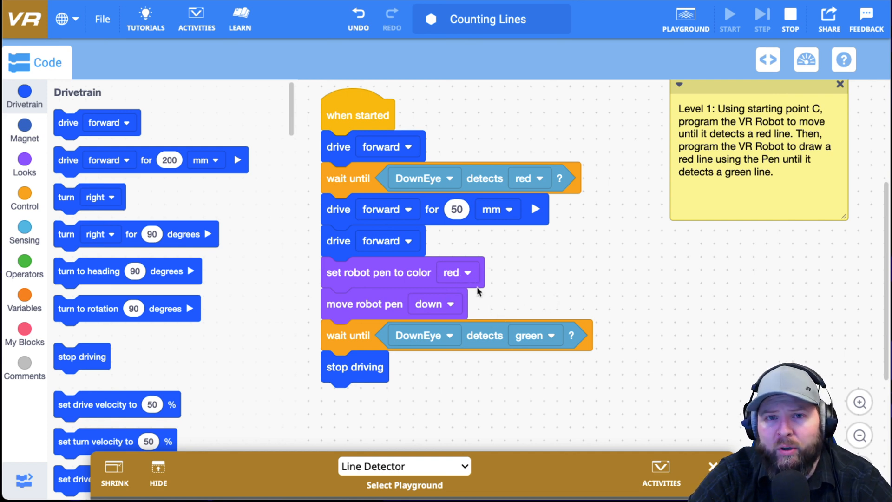
mouse_move(509, 278)
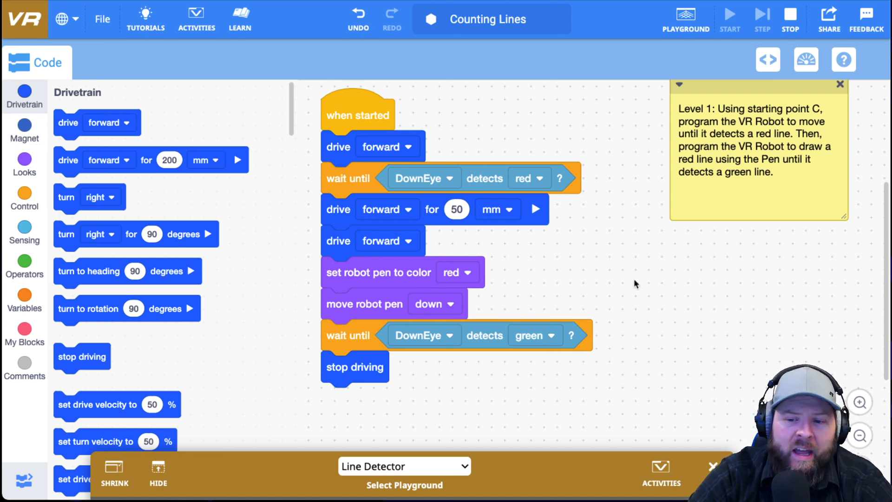
mouse_move(654, 271)
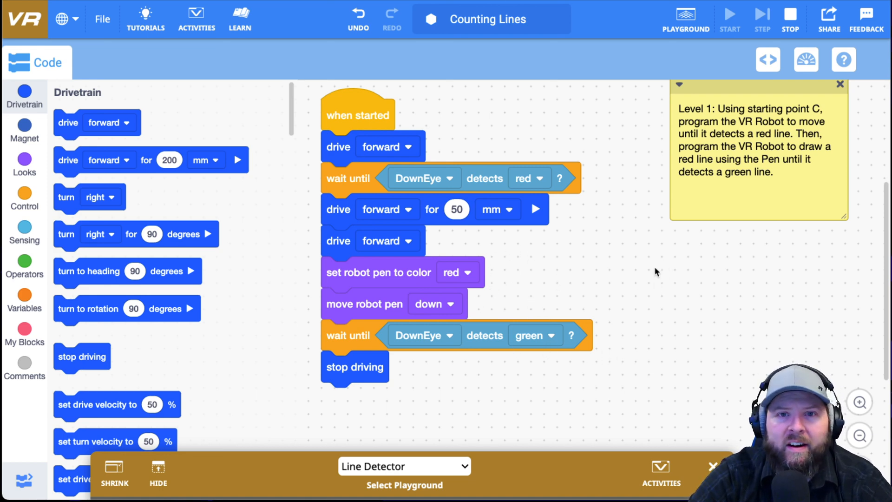